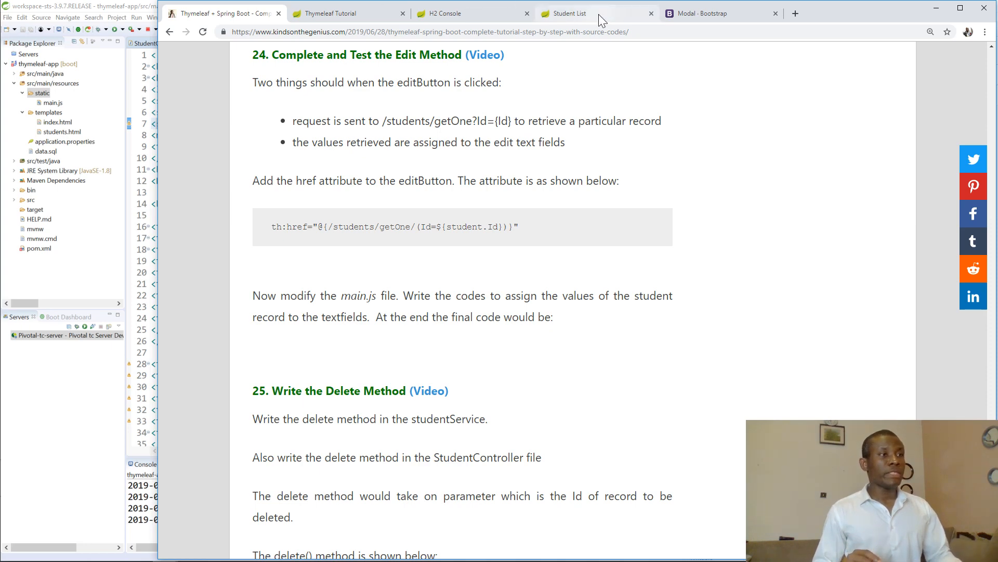
# Open the first student's Edit form from the local Student List, see it empty, and dismiss it.
pyautogui.click(566, 13)
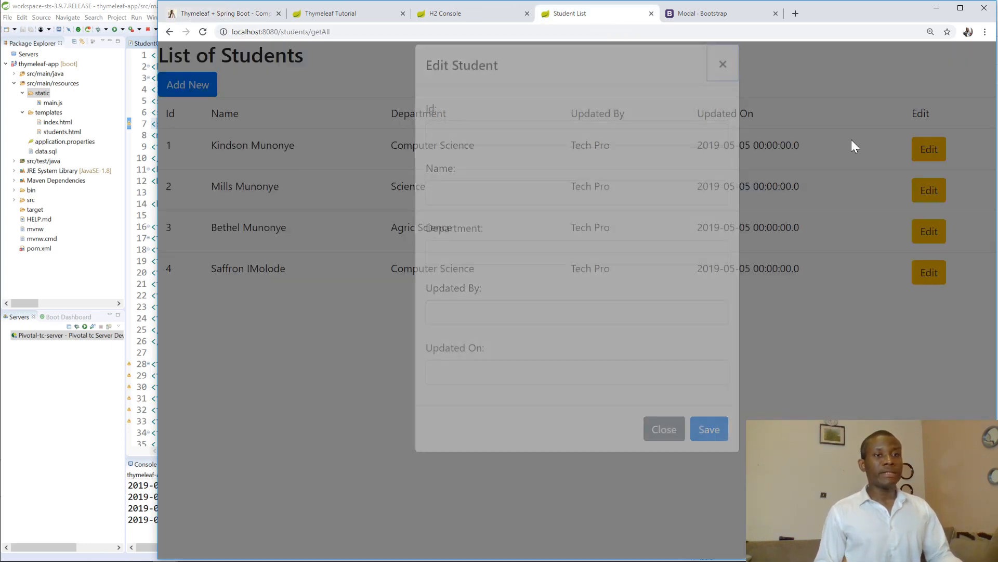
pyautogui.click(723, 64)
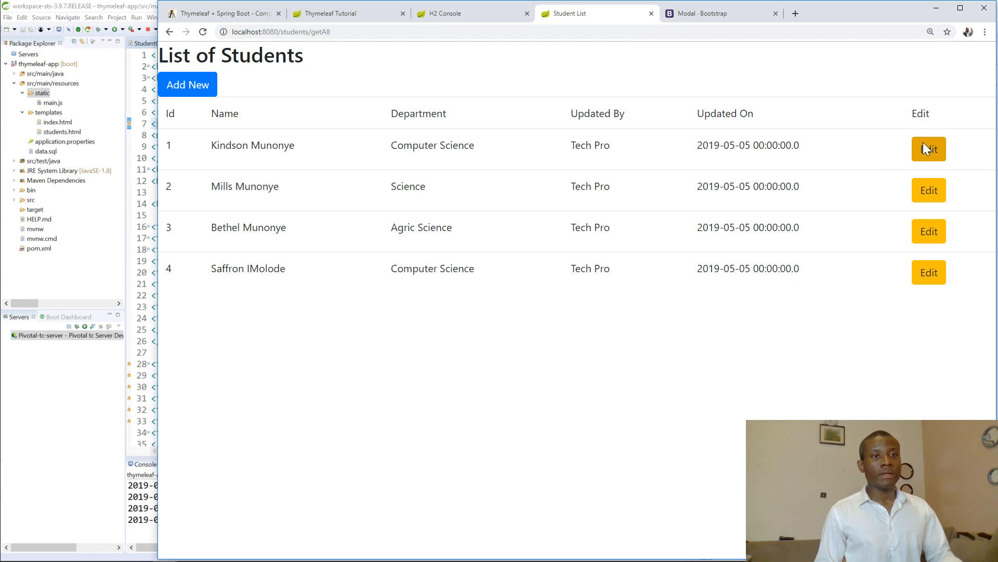
pyautogui.click(929, 148)
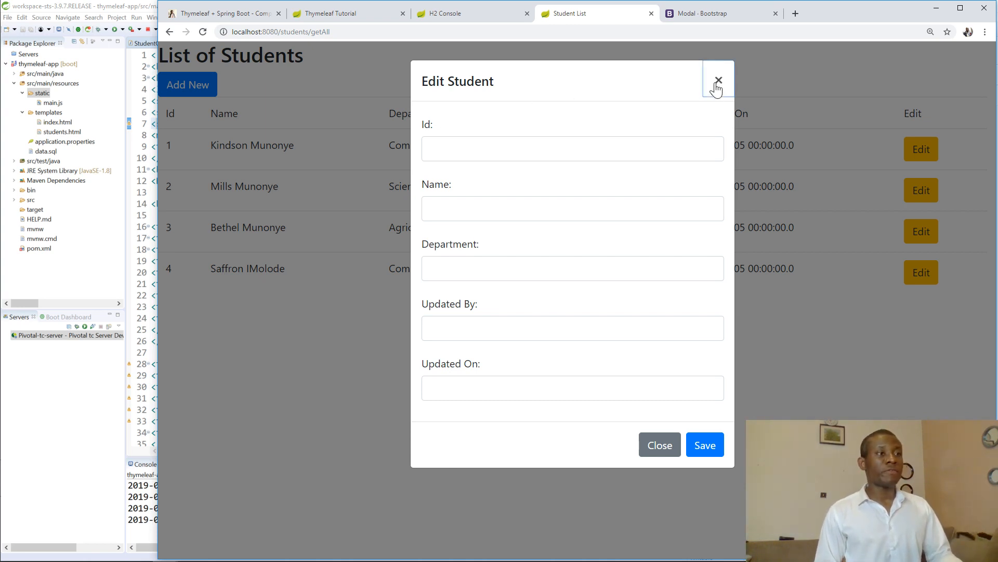
pyautogui.click(719, 80)
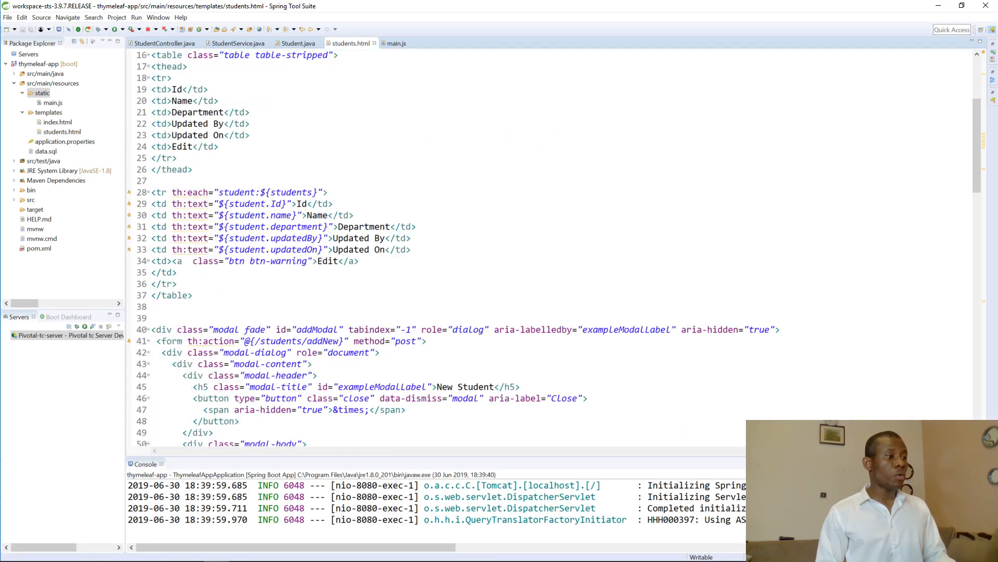
# Begin a th:href attribute on the Edit anchor at line 34 of students.html.
pyautogui.scroll(-3)
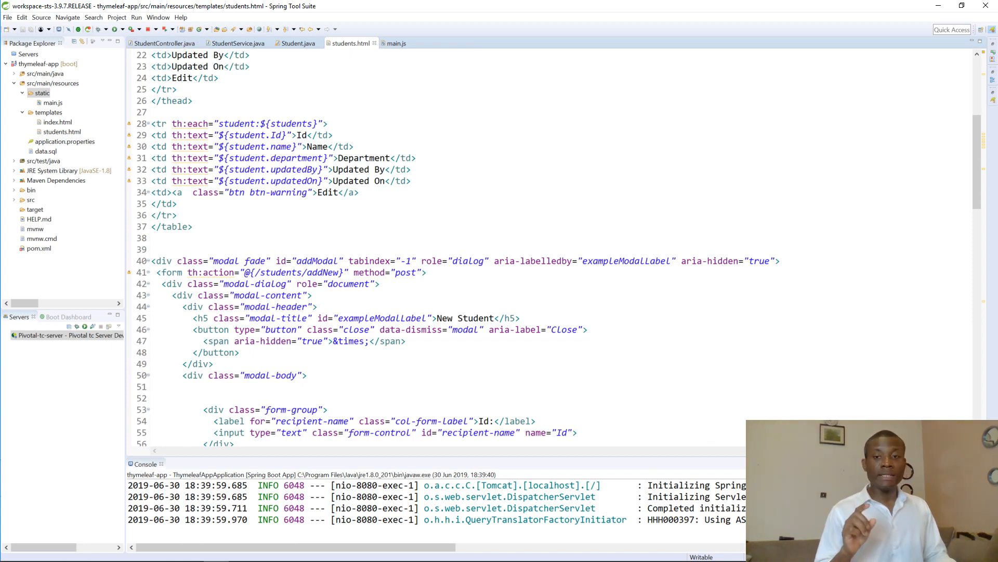
pyautogui.moveTo(237, 43)
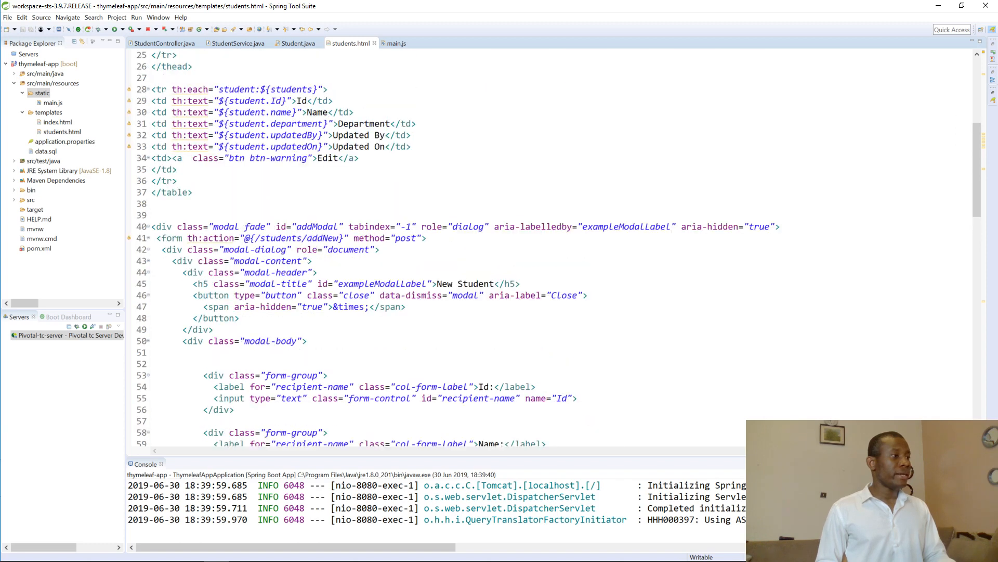
pyautogui.click(185, 158)
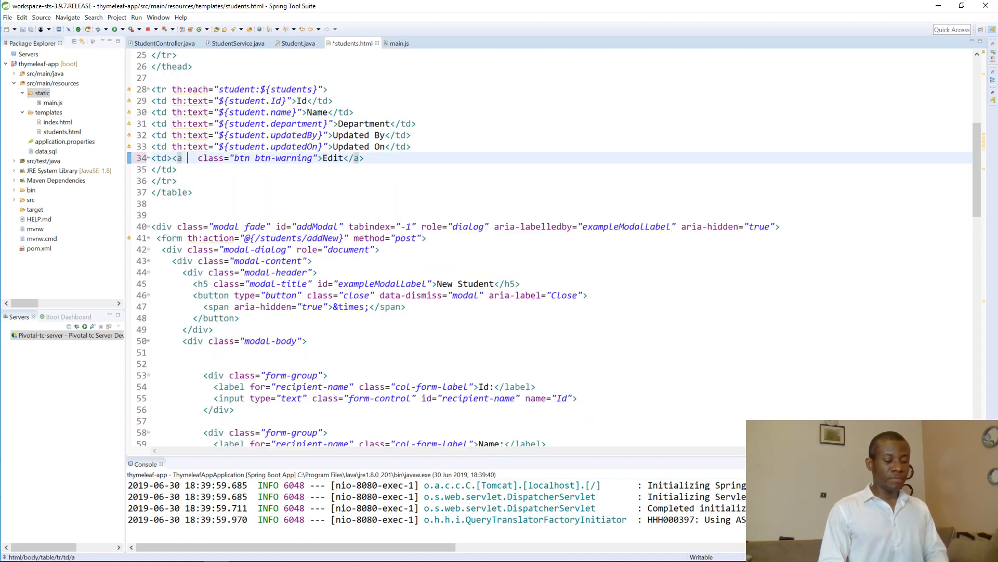
pyautogui.write('th:hr')
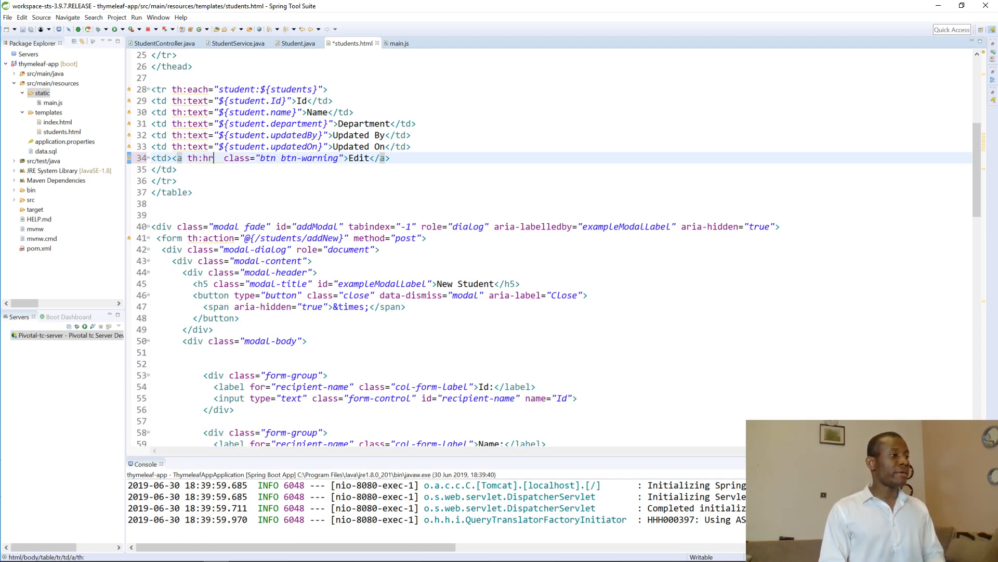
pyautogui.write('ef=')
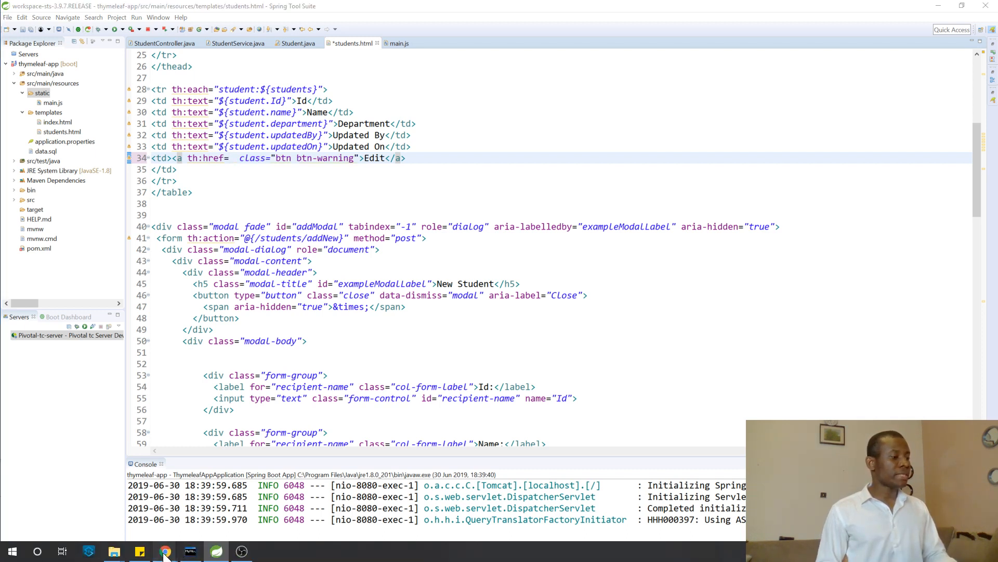
pyautogui.click(166, 550)
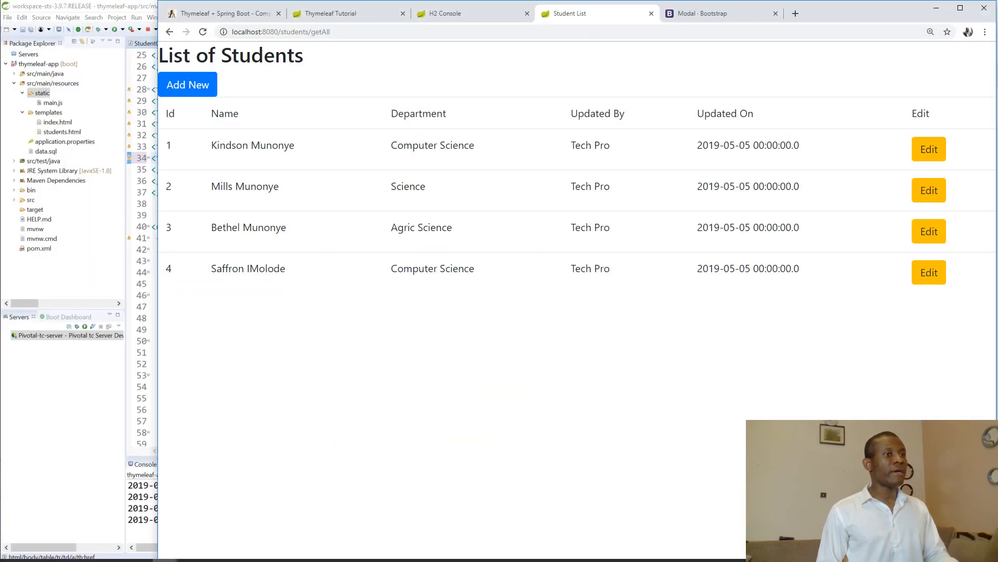
pyautogui.click(223, 13)
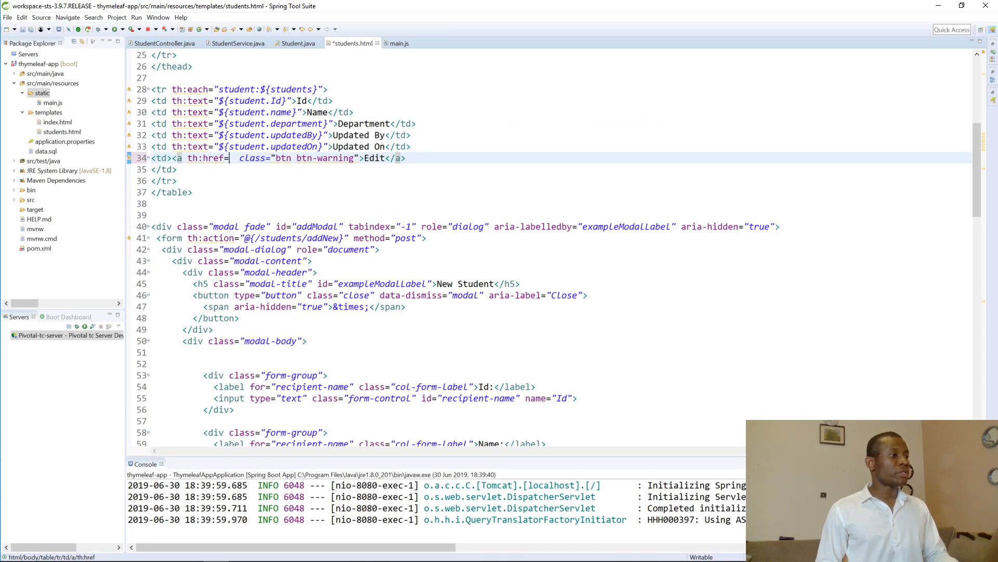
# Complete the link as th:href="@{/students/getOne/(Id=${student.Id})}".
pyautogui.write('""')
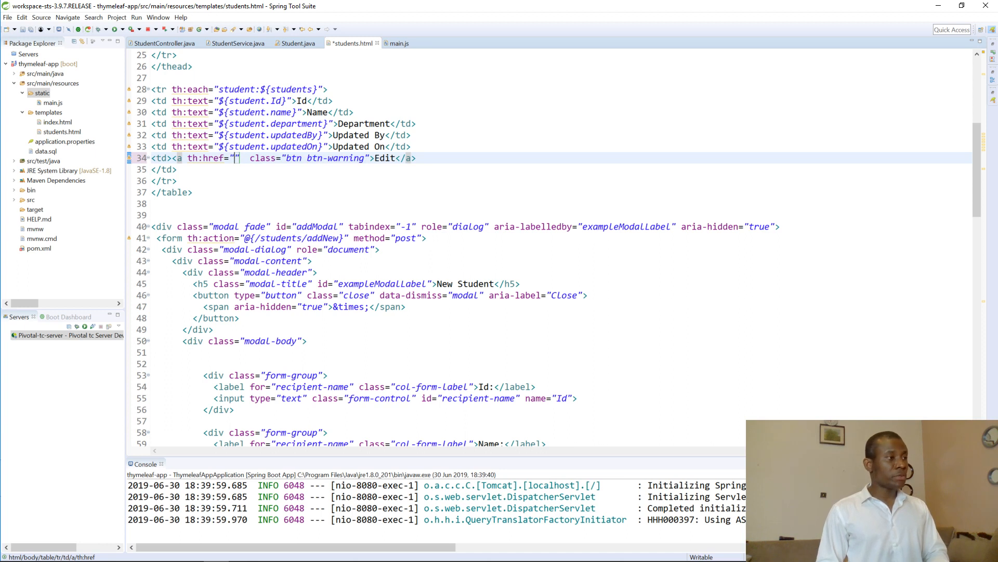
pyautogui.write('@{')
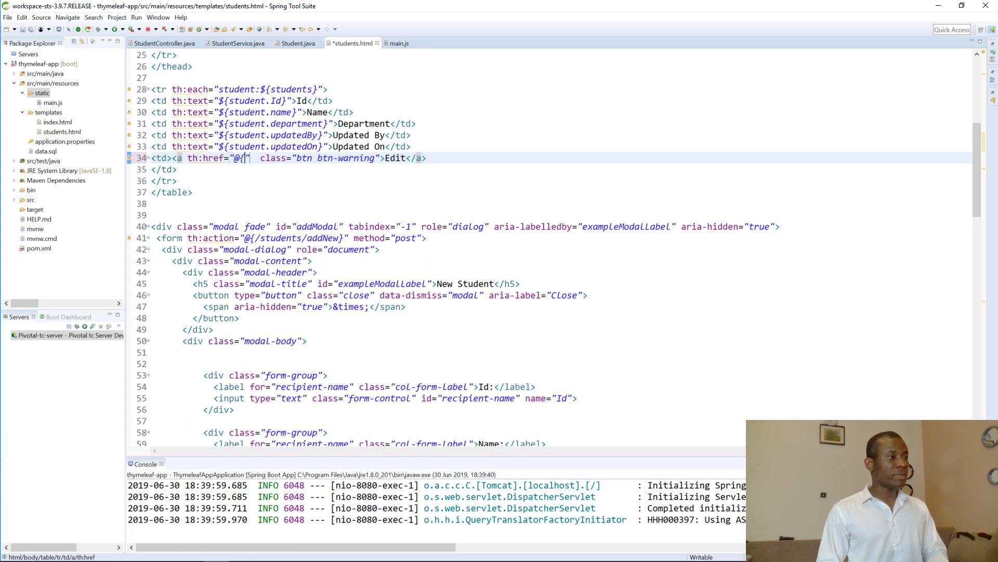
pyautogui.write('}')
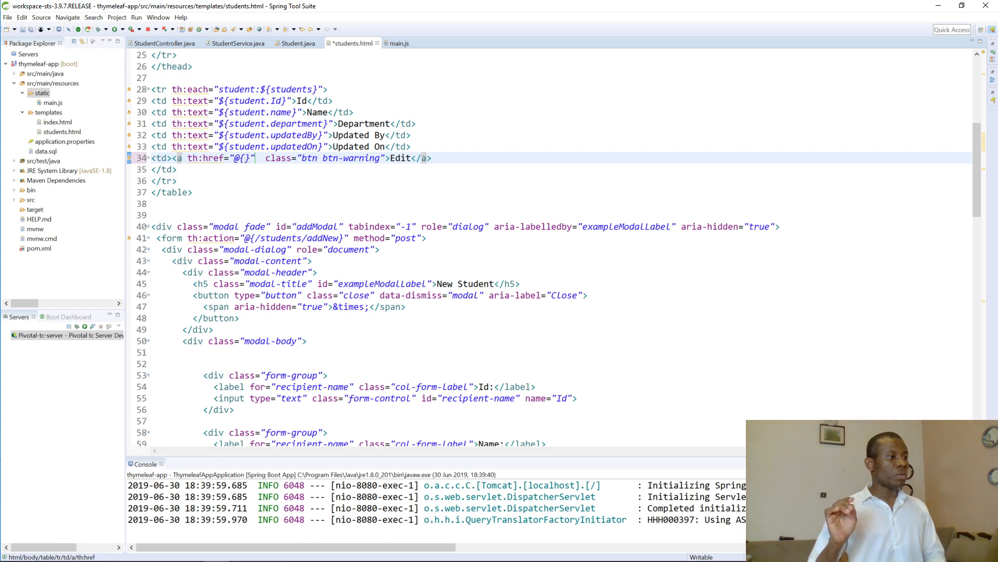
pyautogui.write('/')
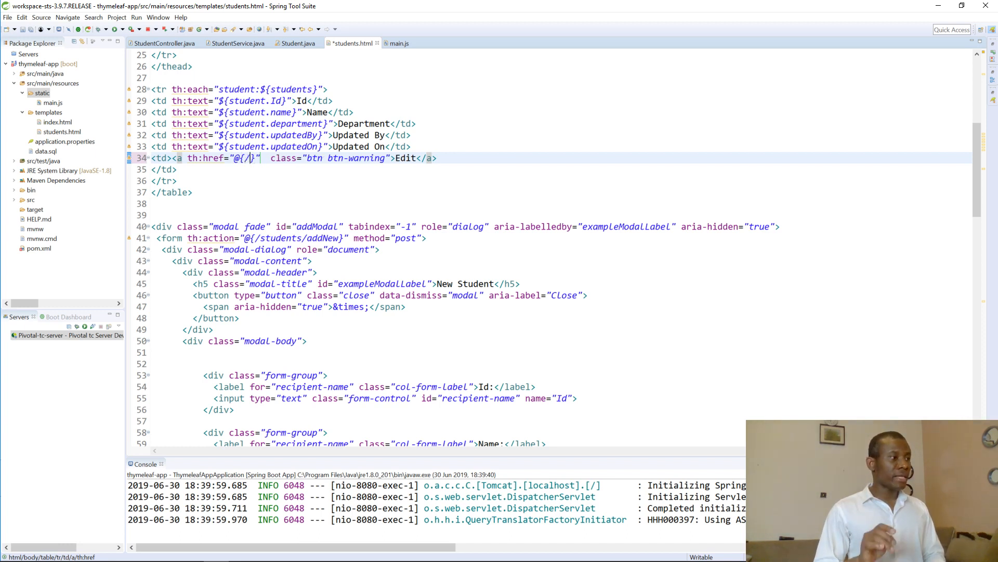
pyautogui.write('/students/getOne')
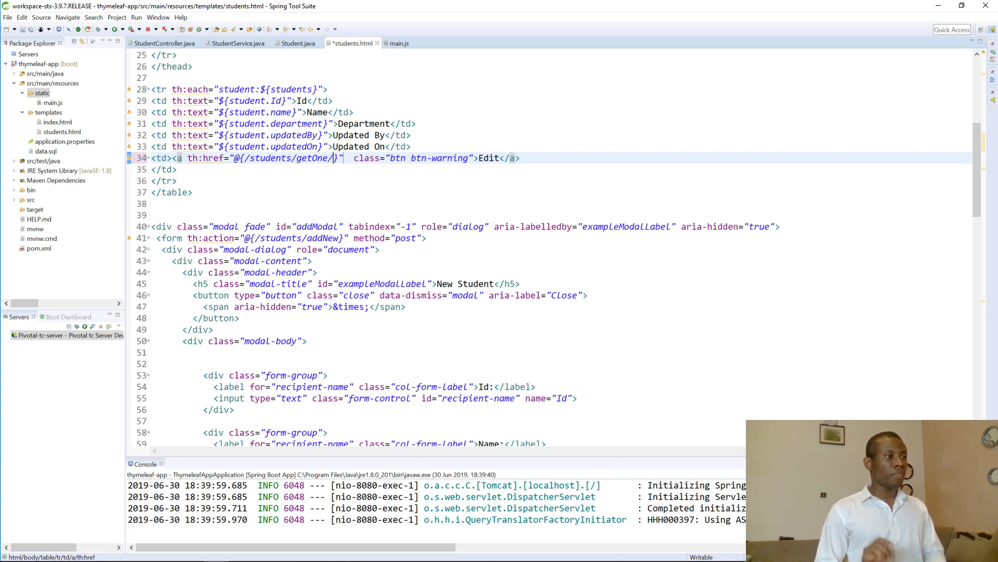
pyautogui.write('())')
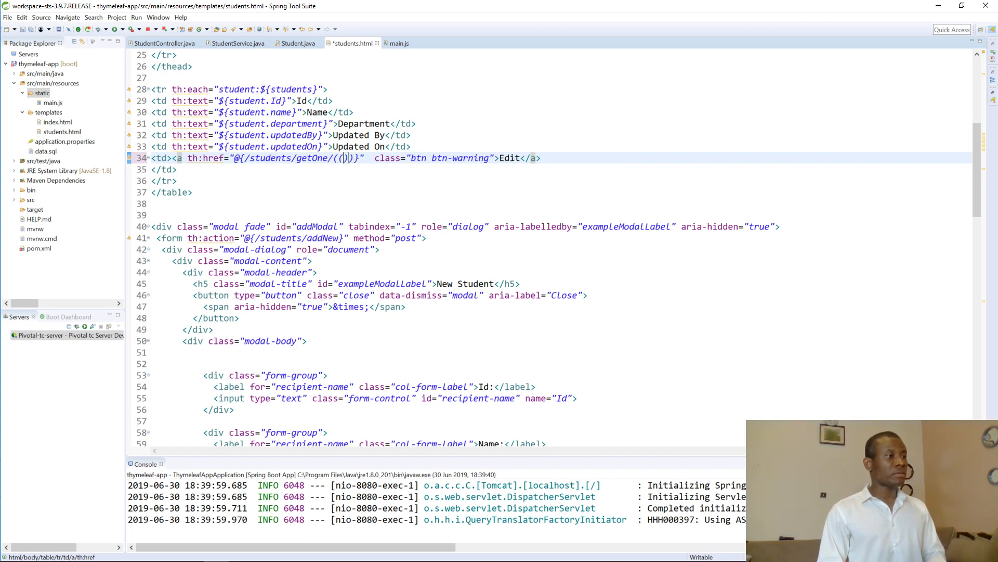
pyautogui.write('Id')
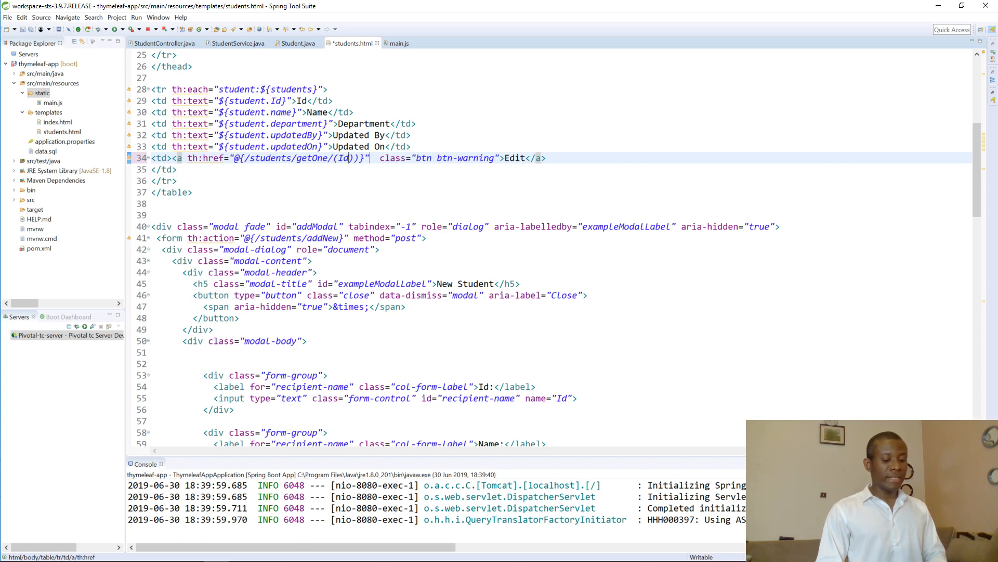
pyautogui.write('=')
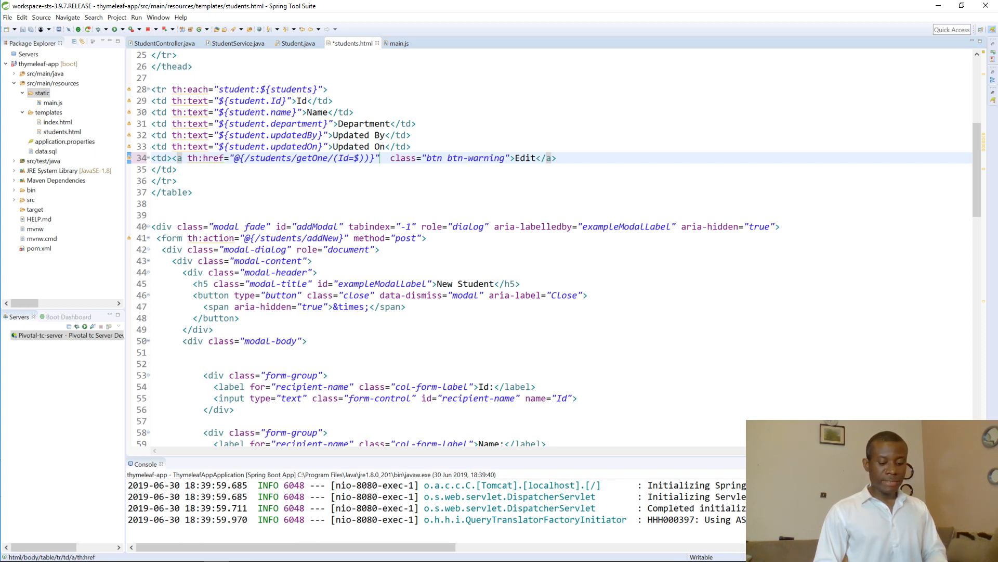
pyautogui.write('${}')
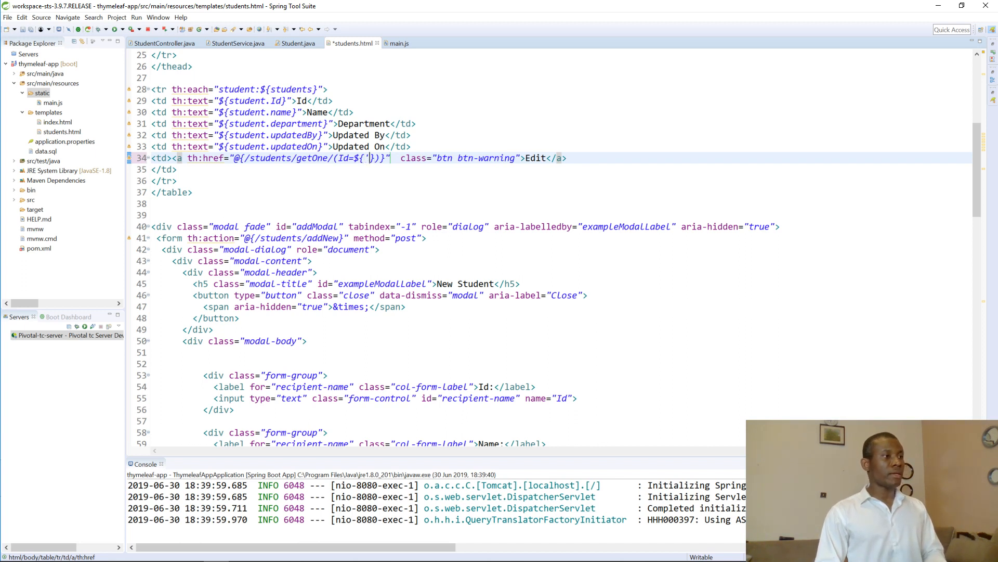
pyautogui.write('Id')
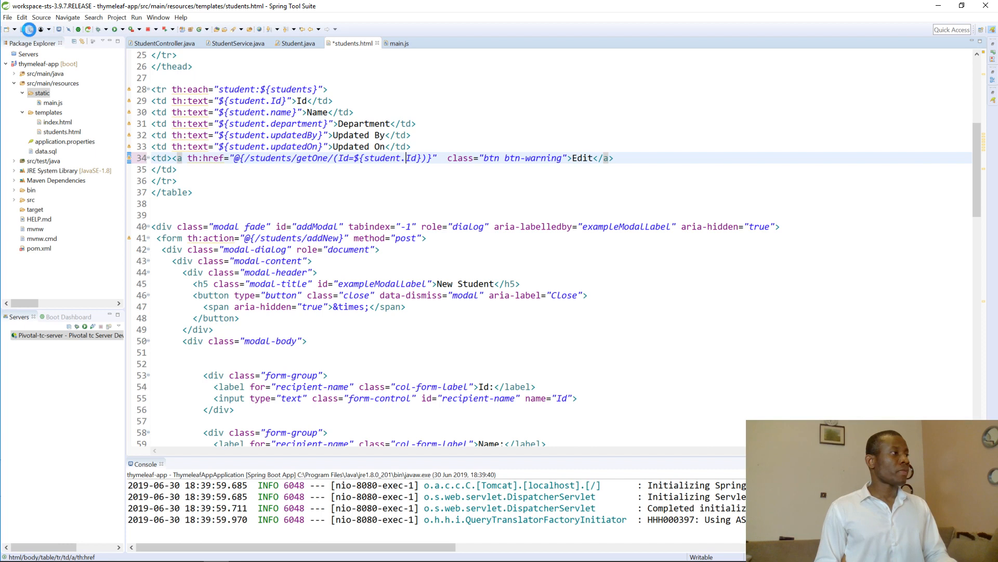
# Save students.html and review the $.get callback in main.js that fills #IdEdit, #nameEdit and the other fields.
pyautogui.click(396, 43)
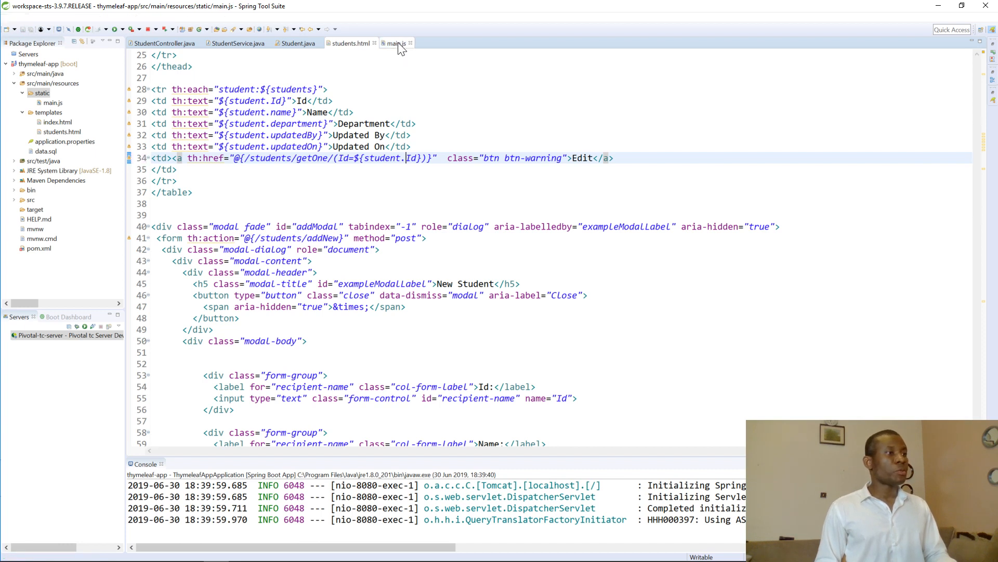
pyautogui.click(395, 43)
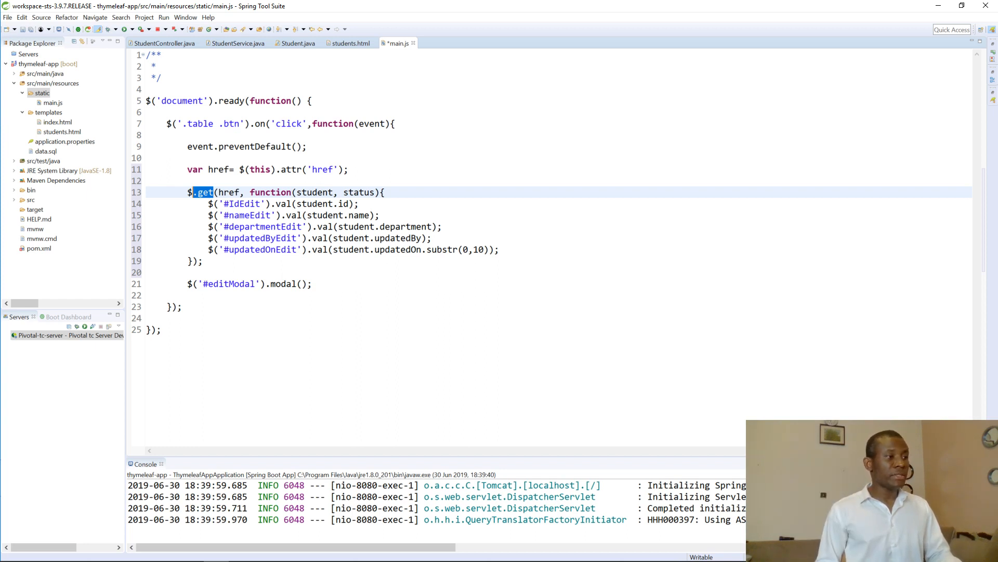
pyautogui.doubleClick(314, 193)
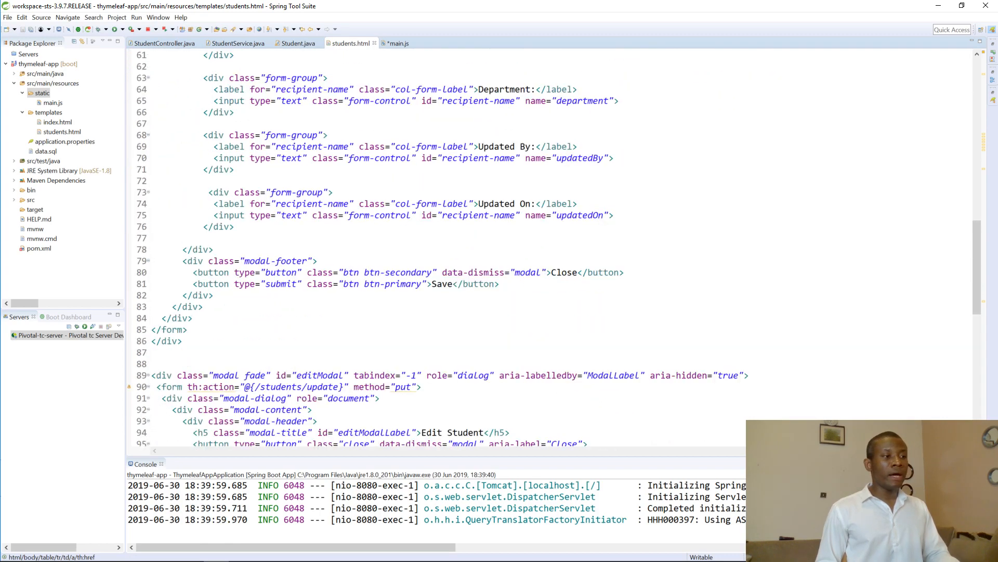
pyautogui.scroll(-3)
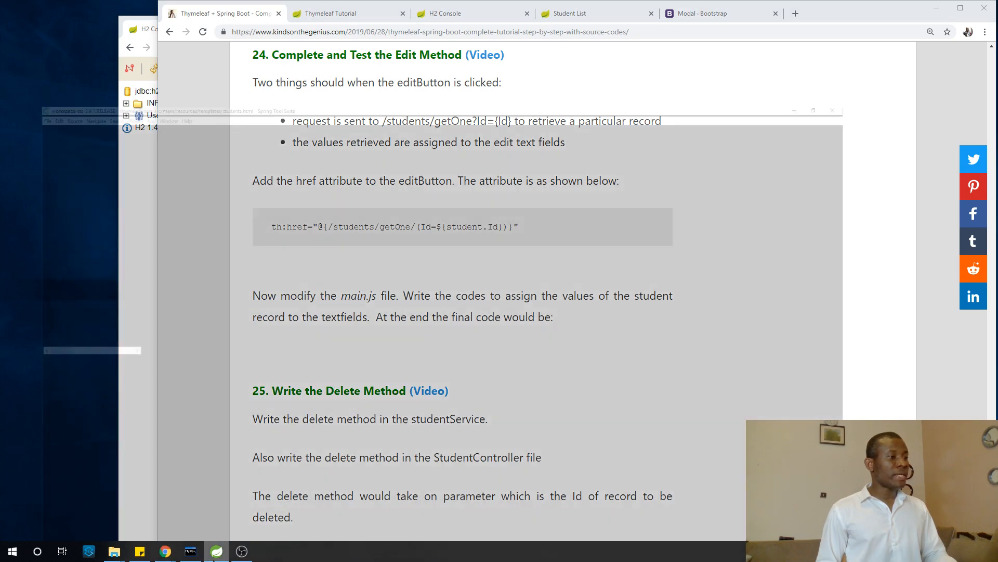
# Bring the browser forward, then return to the main.js script with the application restarted.
pyautogui.click(189, 552)
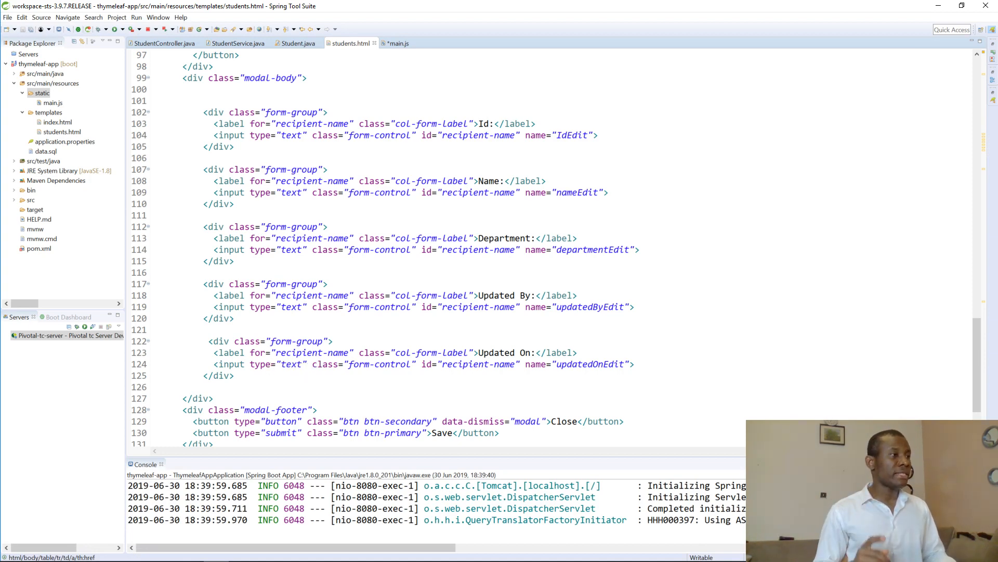
pyautogui.click(397, 43)
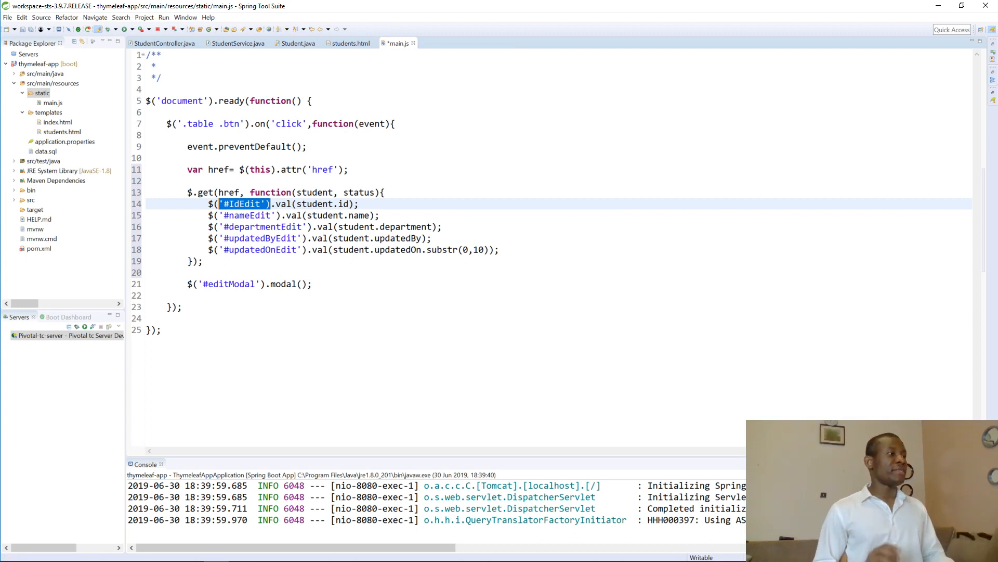
pyautogui.moveTo(68, 292)
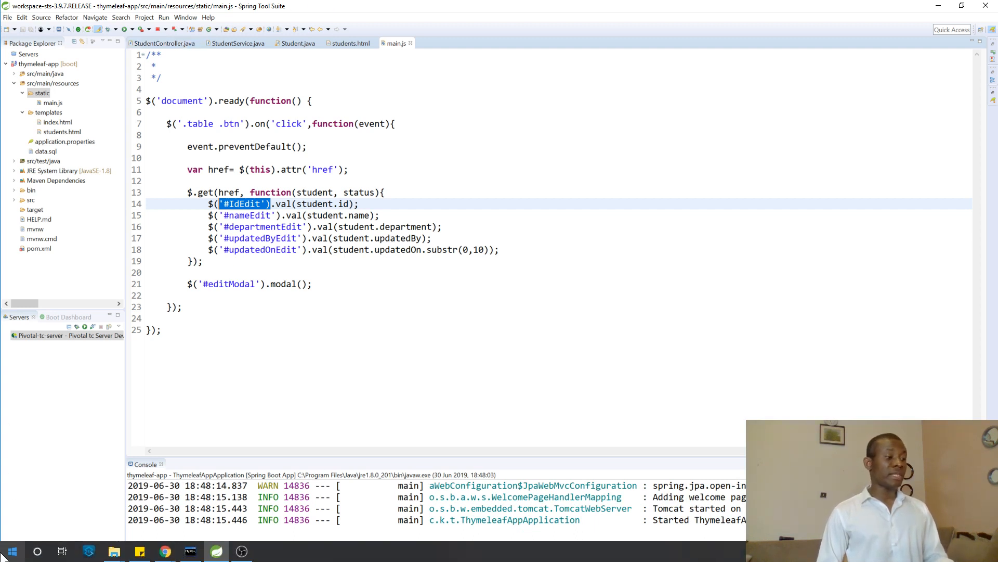
# Open and close the first student's Edit form twice, then reopen it while watching the DevTools console.
pyautogui.click(165, 551)
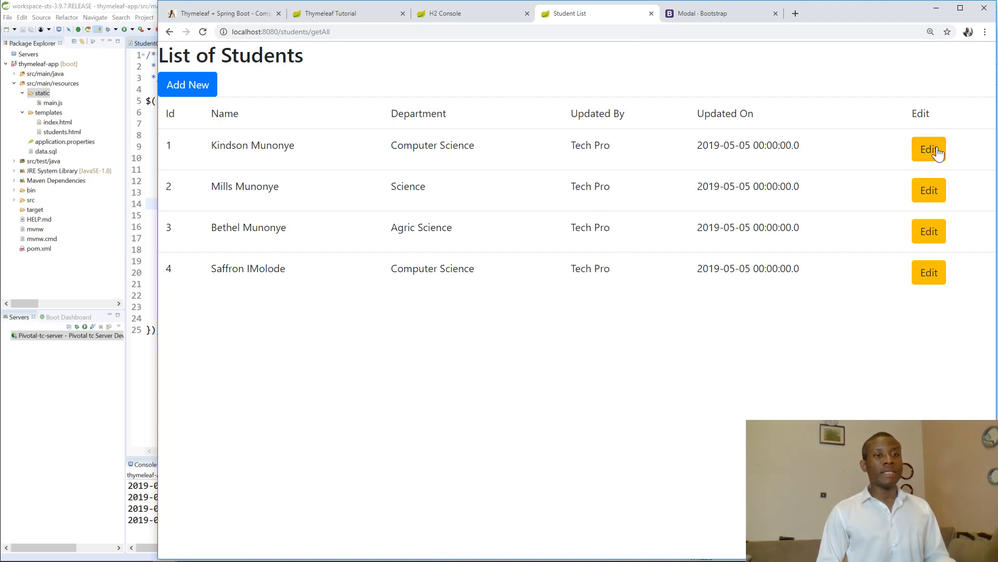
pyautogui.click(929, 150)
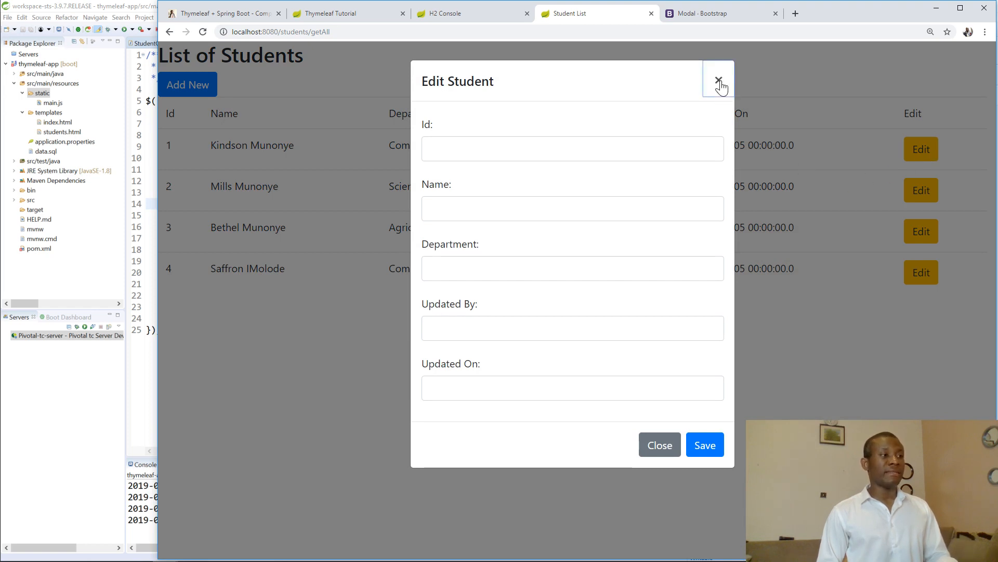
pyautogui.click(719, 84)
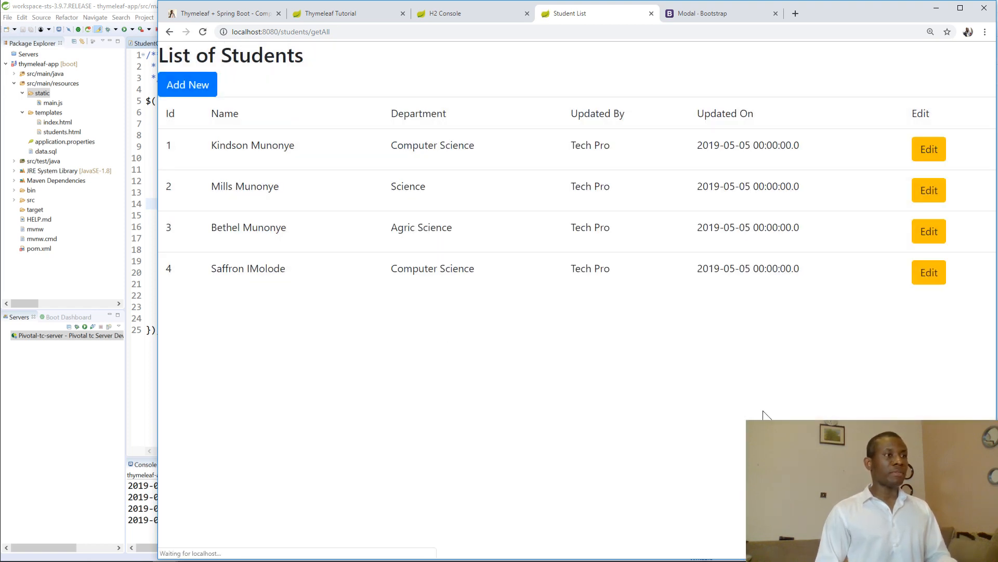
pyautogui.click(929, 149)
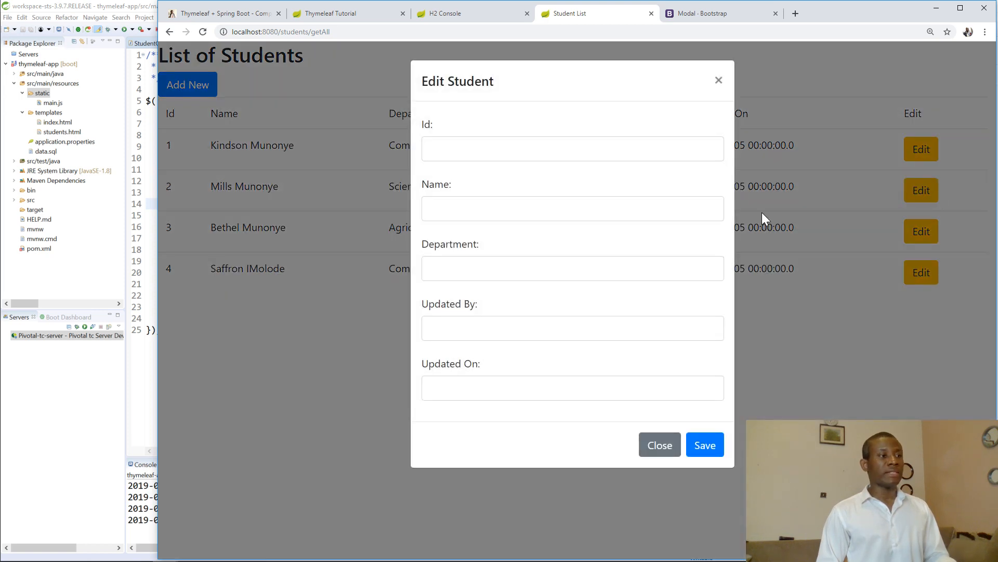
pyautogui.click(659, 444)
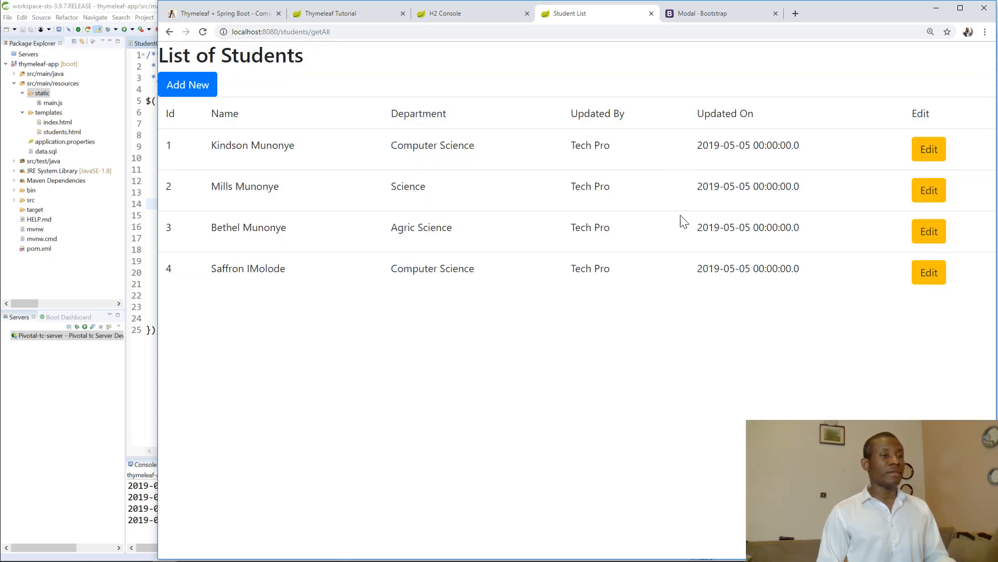
pyautogui.moveTo(650, 295)
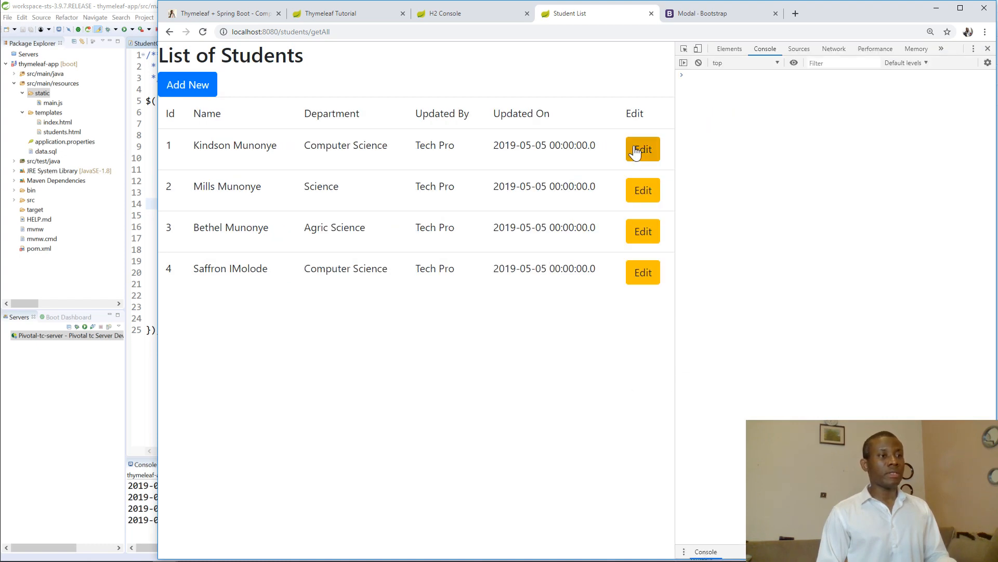
pyautogui.click(643, 148)
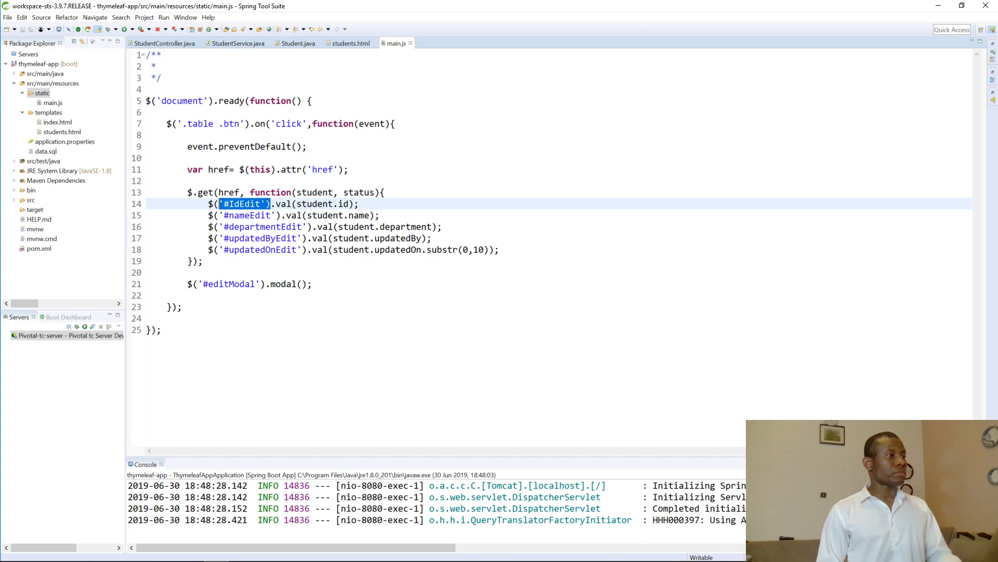
# Re-check the getOne th:href on line 34 of students.html, then return to main.js.
pyautogui.click(351, 42)
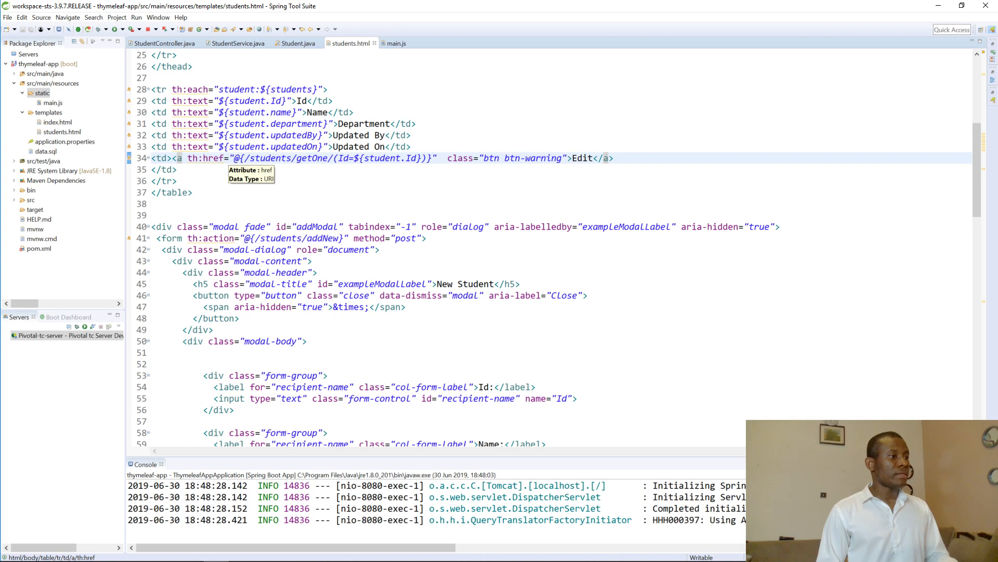
pyautogui.click(406, 158)
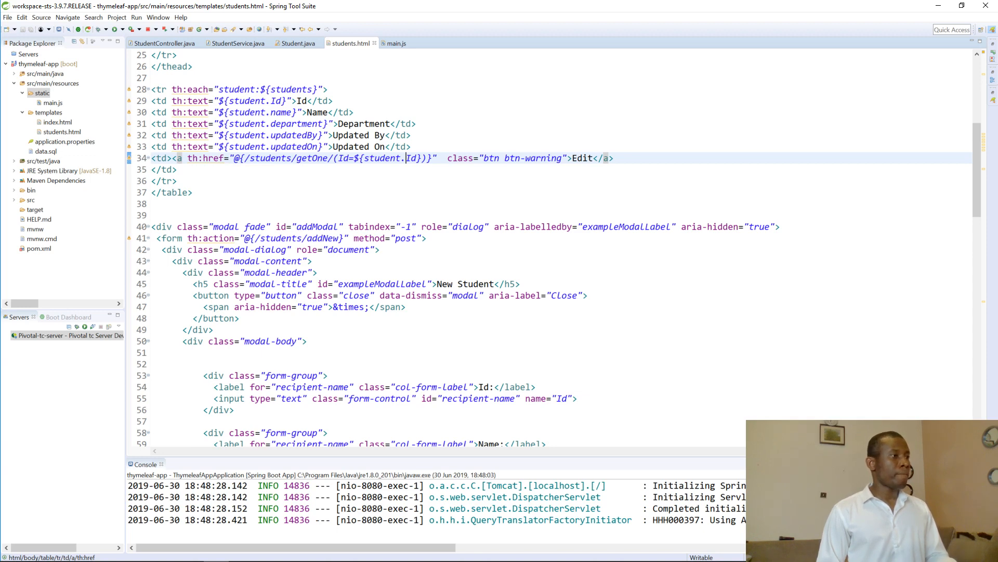
pyautogui.click(395, 43)
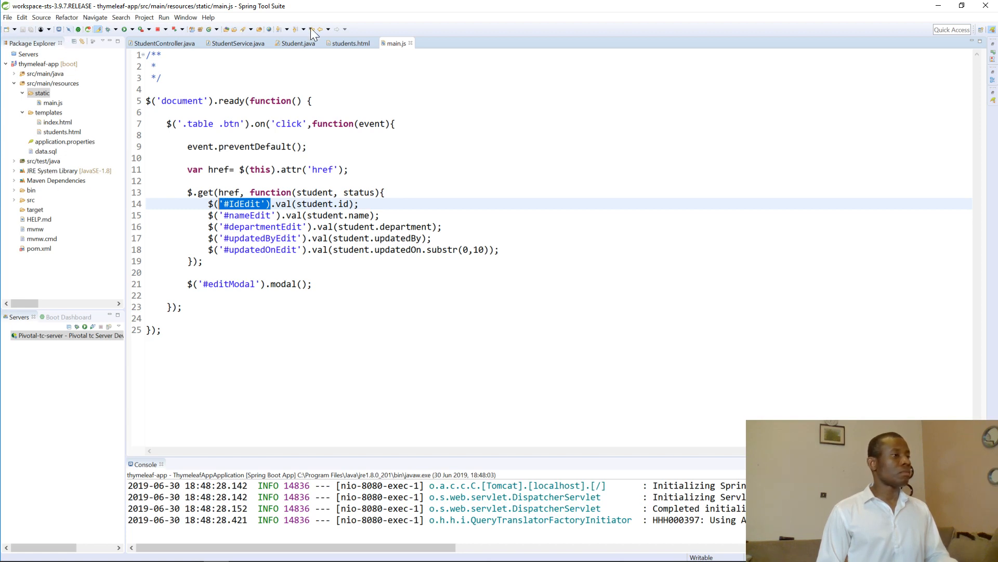
# Retry editing the first and second students in Chrome; both Edit Student forms still come up blank.
pyautogui.click(350, 43)
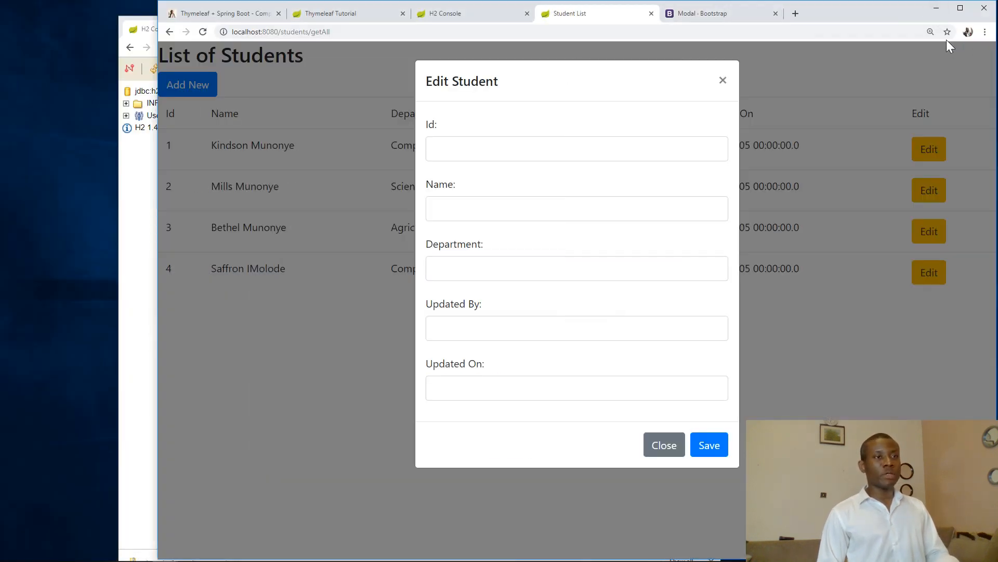
pyautogui.click(663, 444)
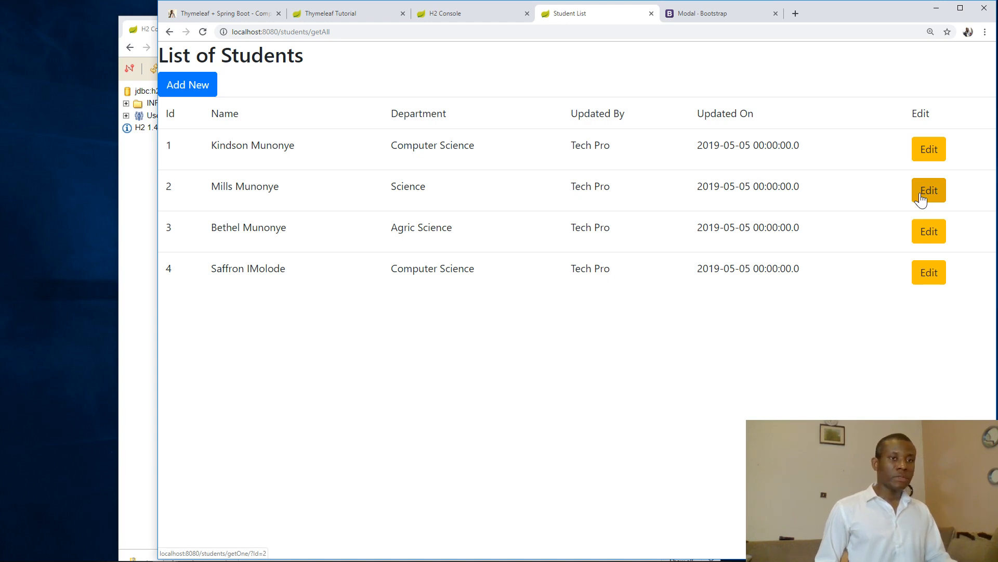
pyautogui.click(929, 191)
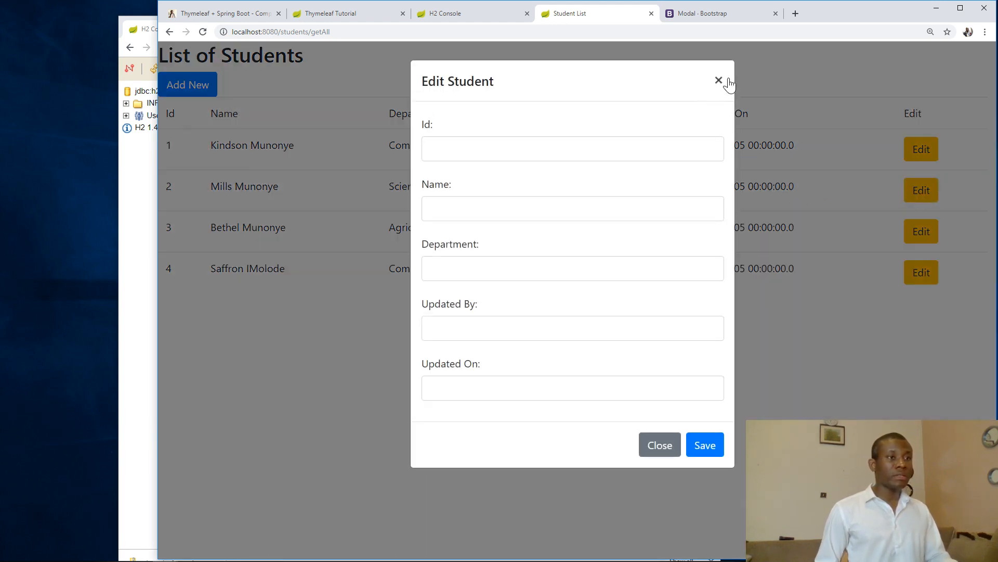
pyautogui.click(719, 81)
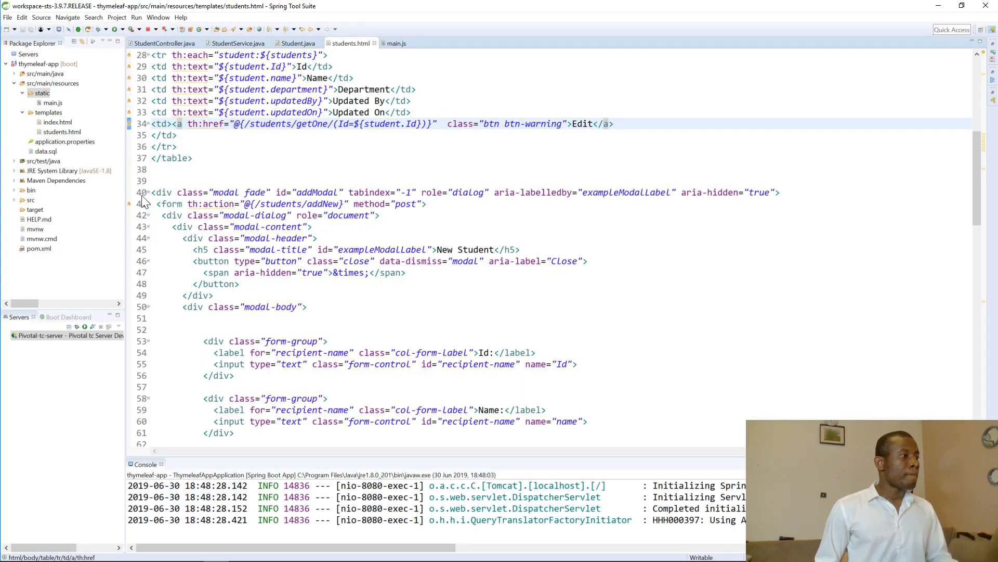
# Copy the IdEdit name attribute at line 104 and add a matching id="IdEdit" to the Id input.
pyautogui.scroll(-3)
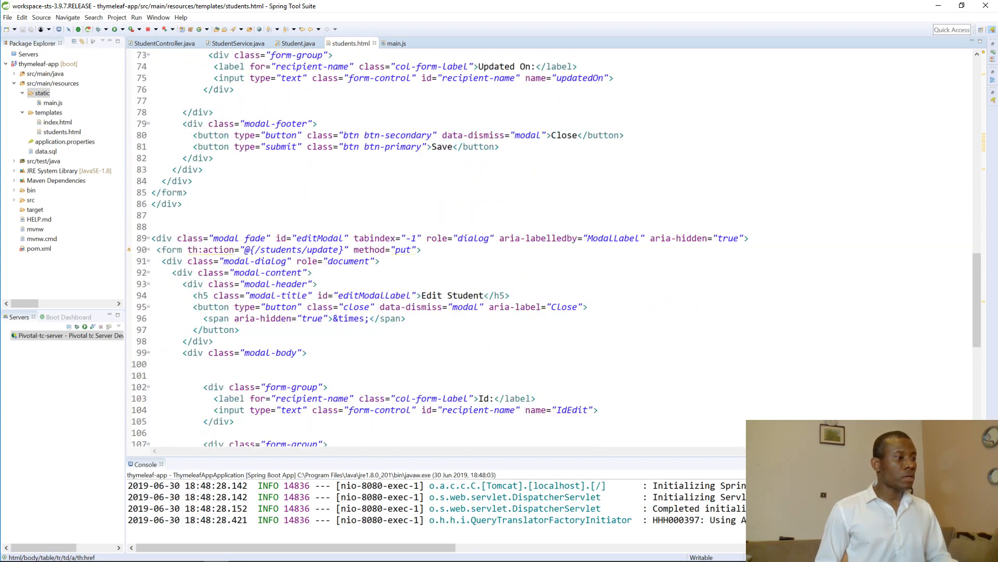
pyautogui.scroll(-3)
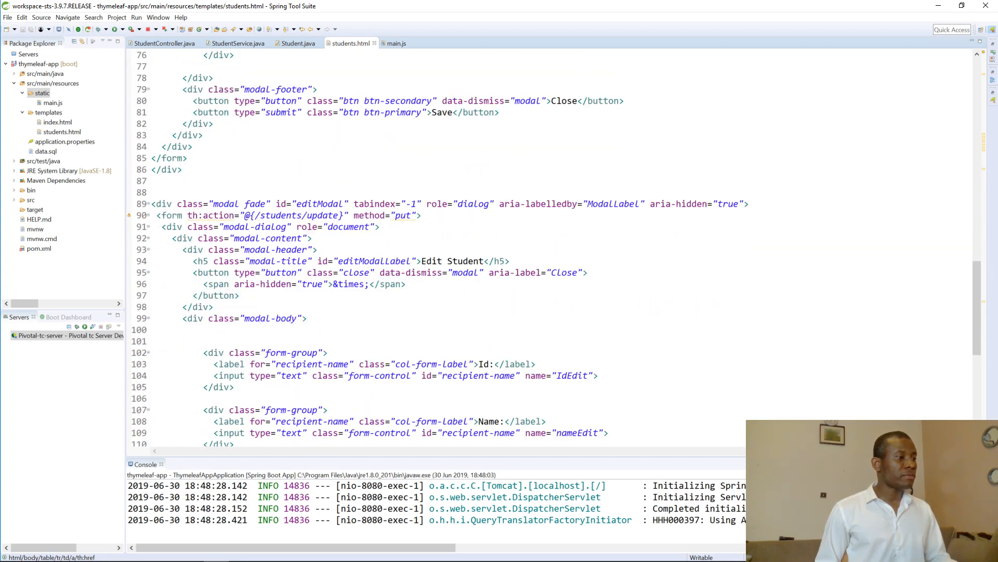
pyautogui.scroll(-3)
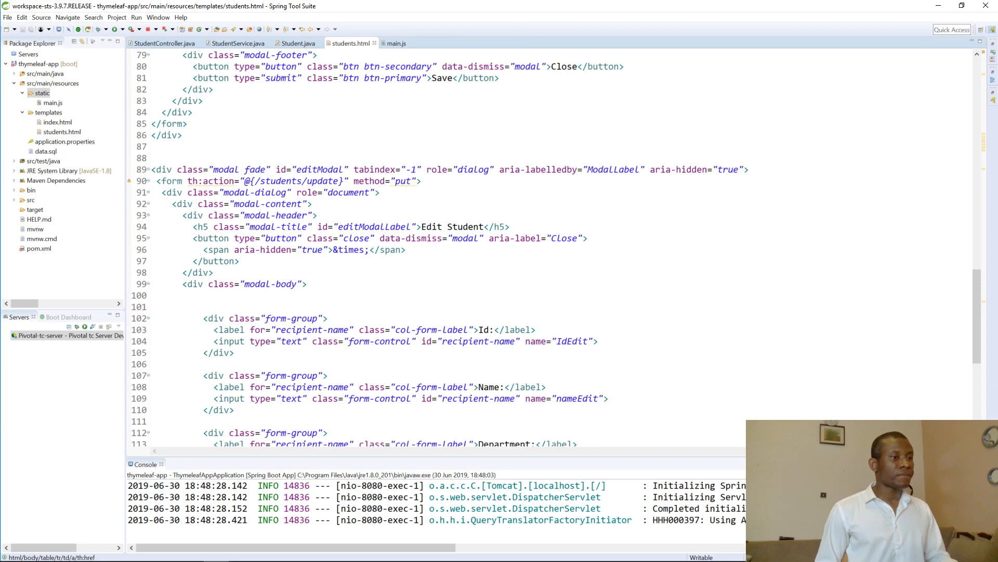
pyautogui.scroll(-3)
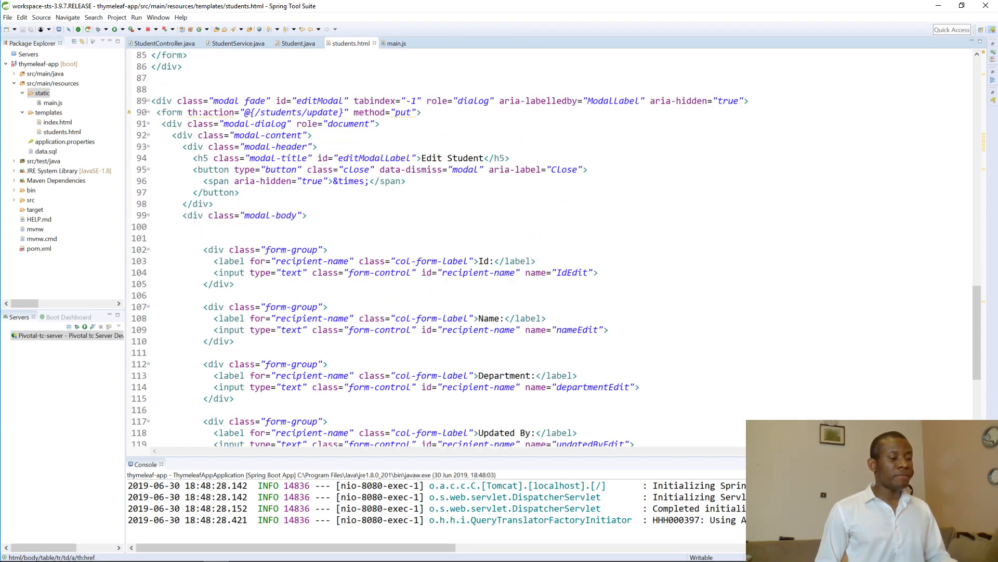
pyautogui.doubleClick(576, 272)
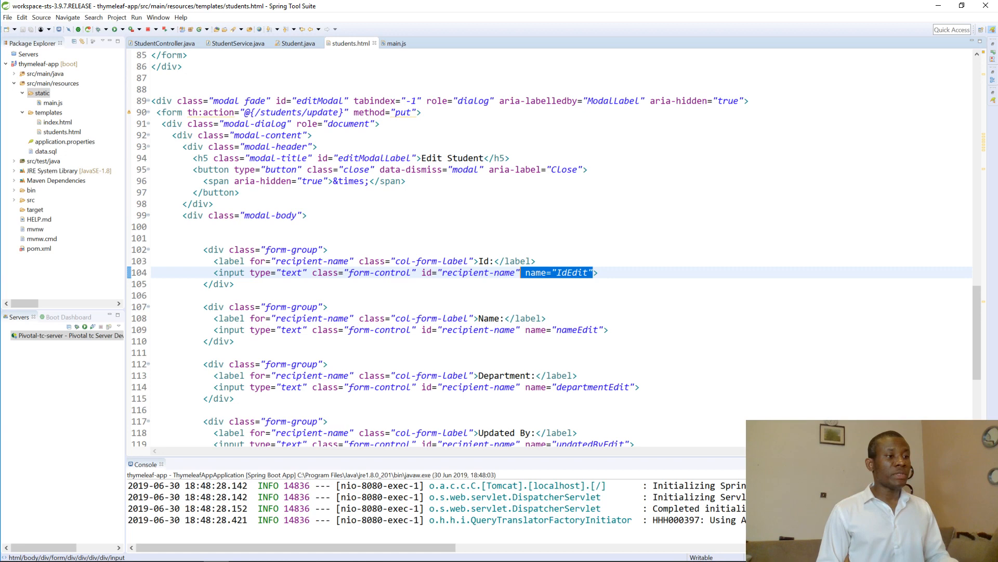
pyautogui.rightClick(561, 272)
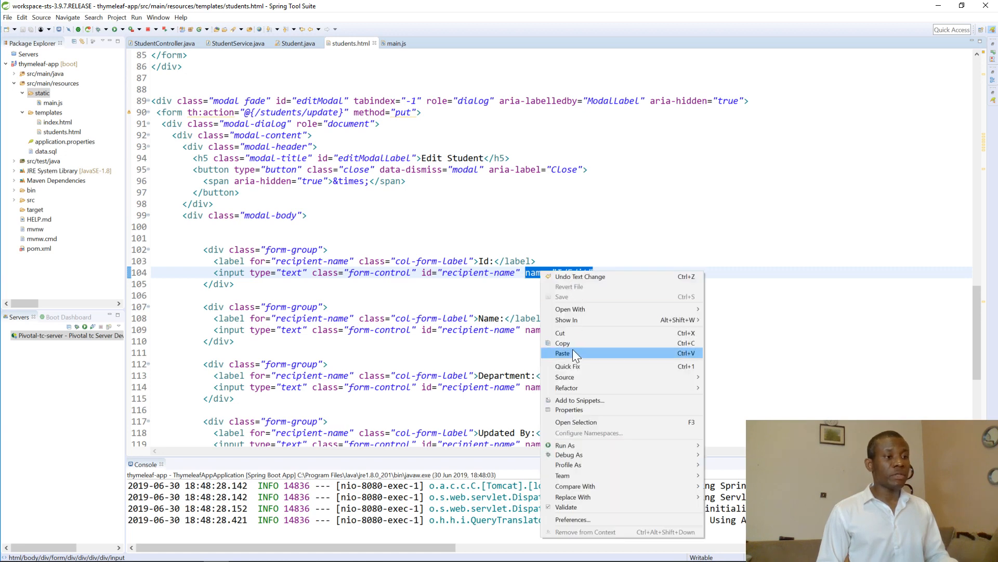
pyautogui.click(562, 352)
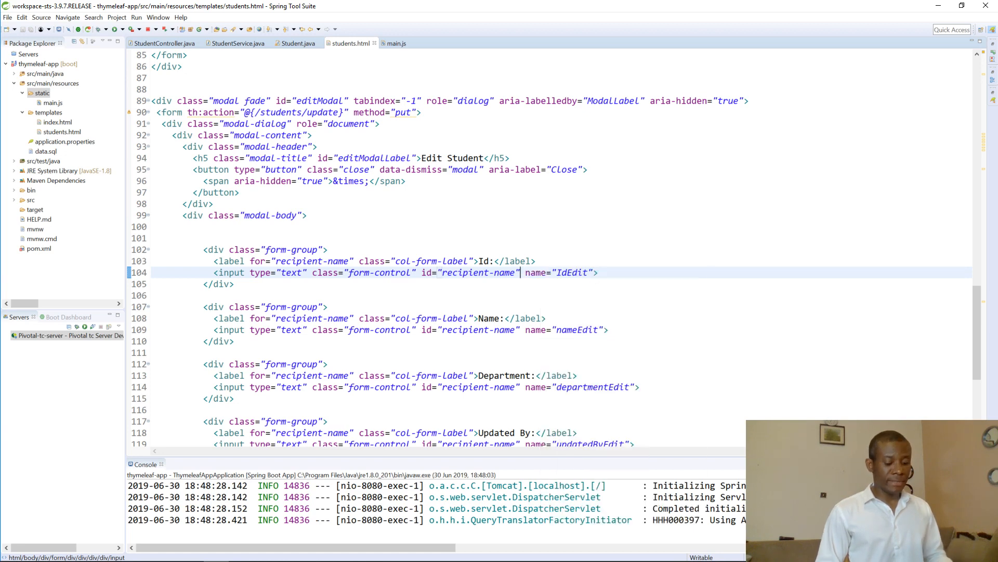
pyautogui.write('name="IdEdit"')
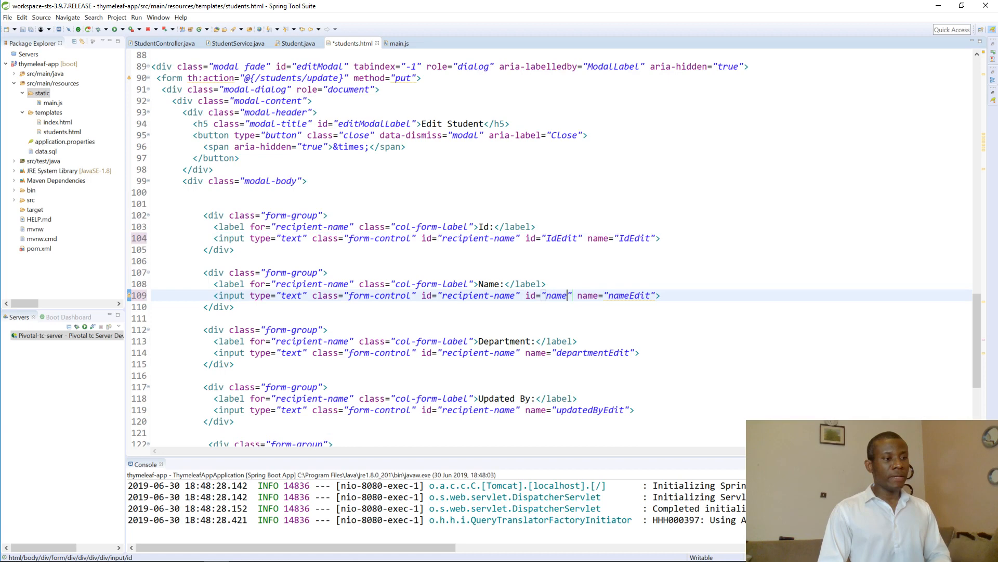
# Add ids nameEdit, departmentEdit, updatedByEdit and updatedOnEdit to the remaining edit modal inputs.
pyautogui.write('Edit')
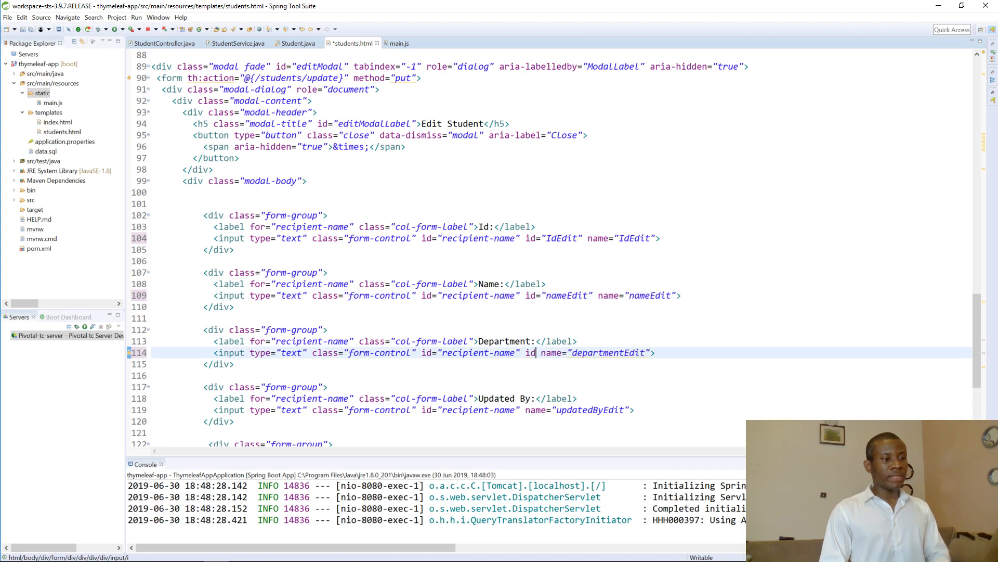
pyautogui.write('nae')
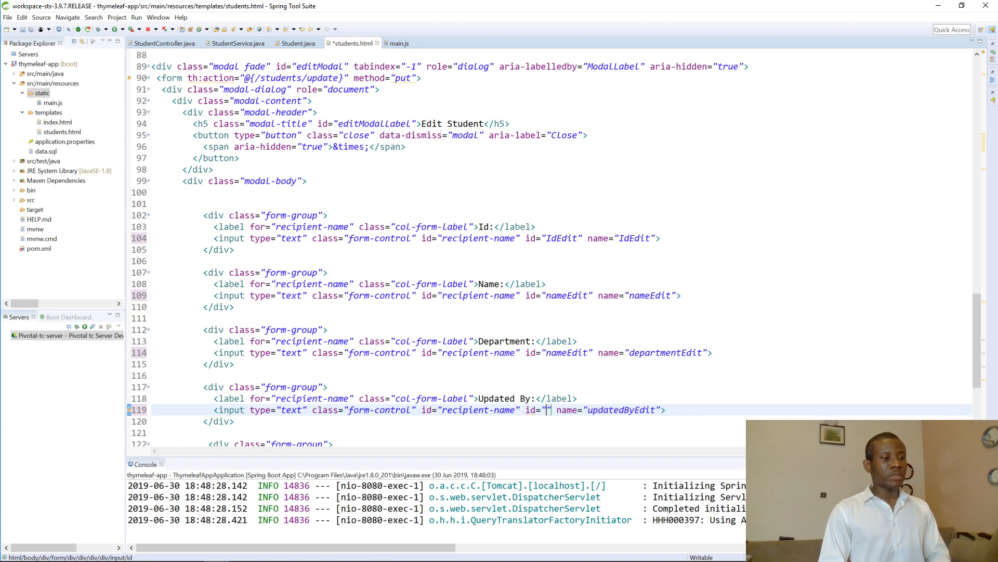
pyautogui.write('updatedByEdit')
pyautogui.click(464, 352)
pyautogui.write('department')
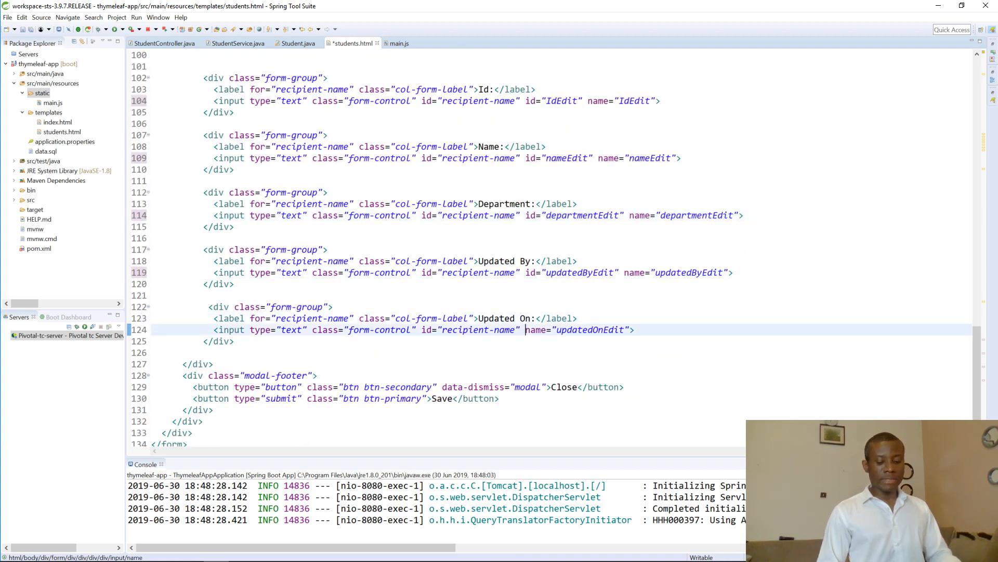
pyautogui.write('id=')
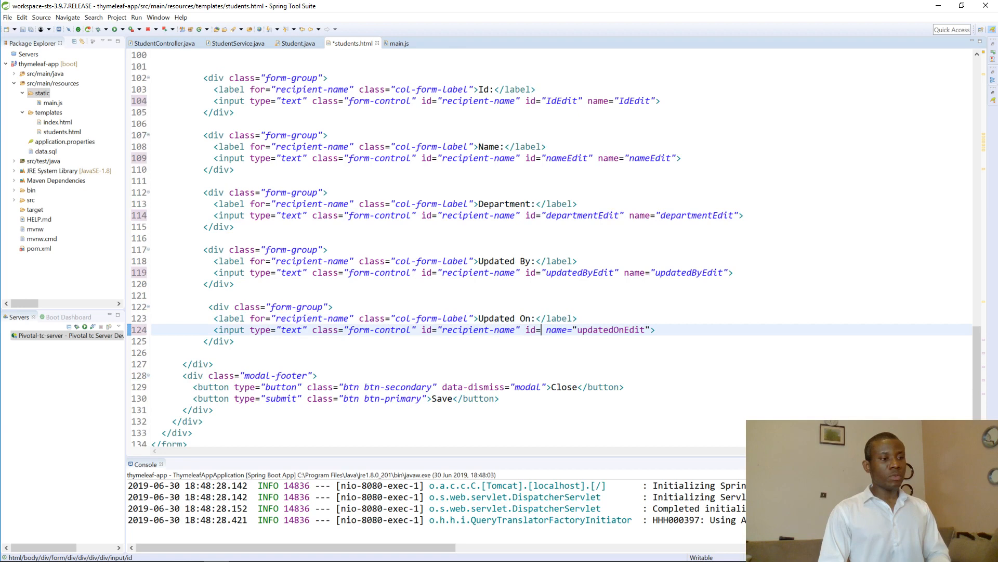
pyautogui.write('updt"')
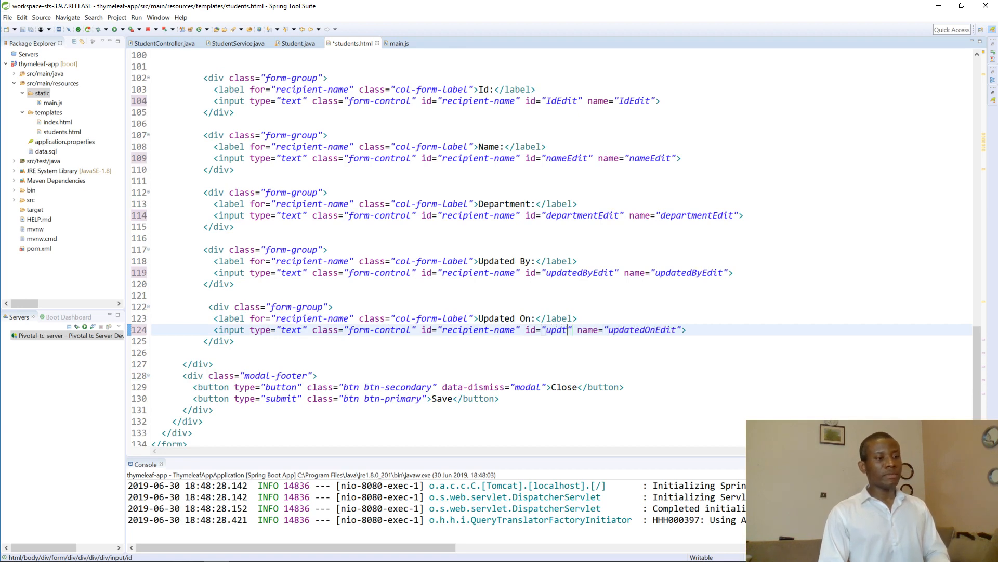
pyautogui.write('pdatedOn')
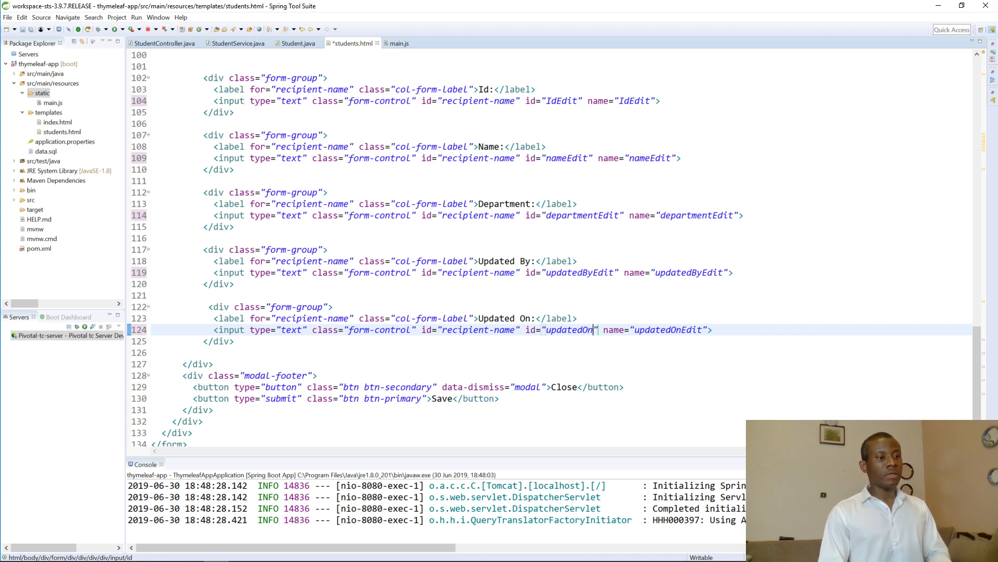
pyautogui.write('Edit')
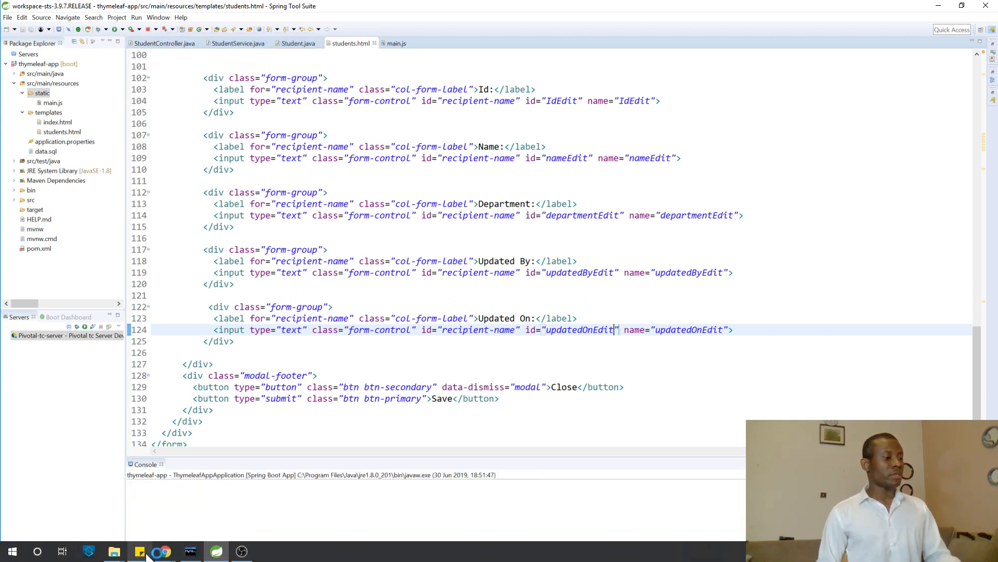
# Reload the localhost student list in Chrome, which now shows a template parsing error at line 104.
pyautogui.click(165, 551)
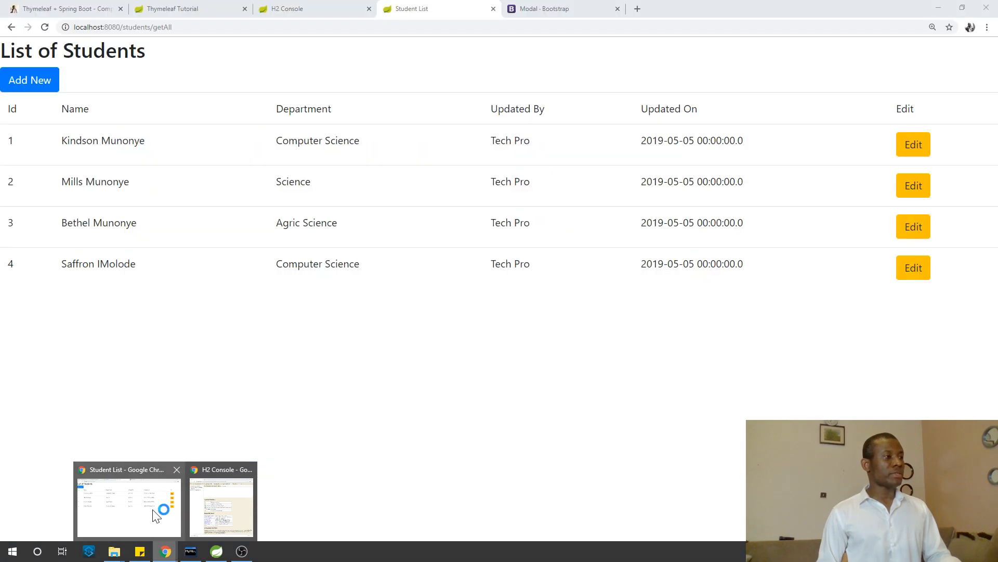
pyautogui.click(63, 8)
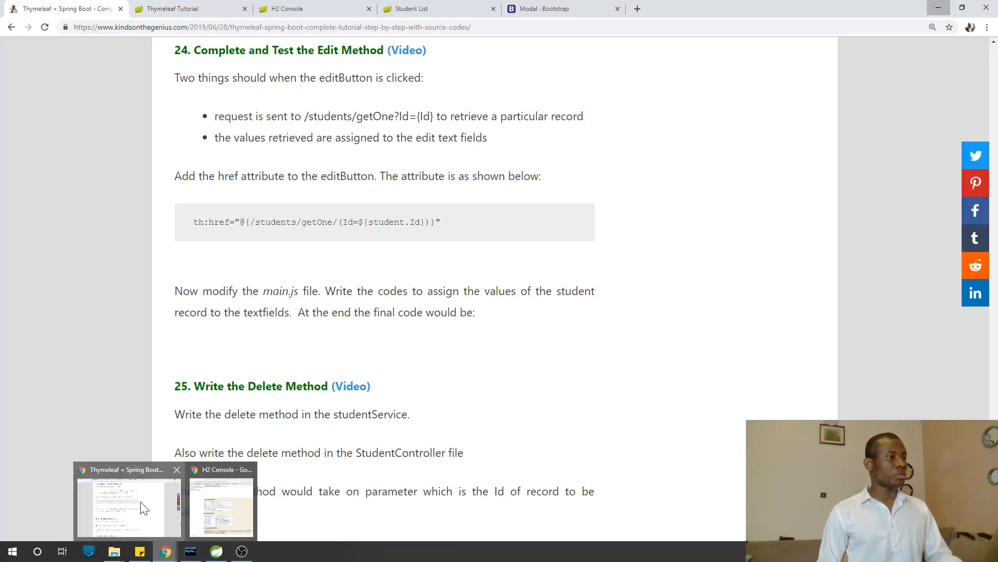
pyautogui.click(410, 8)
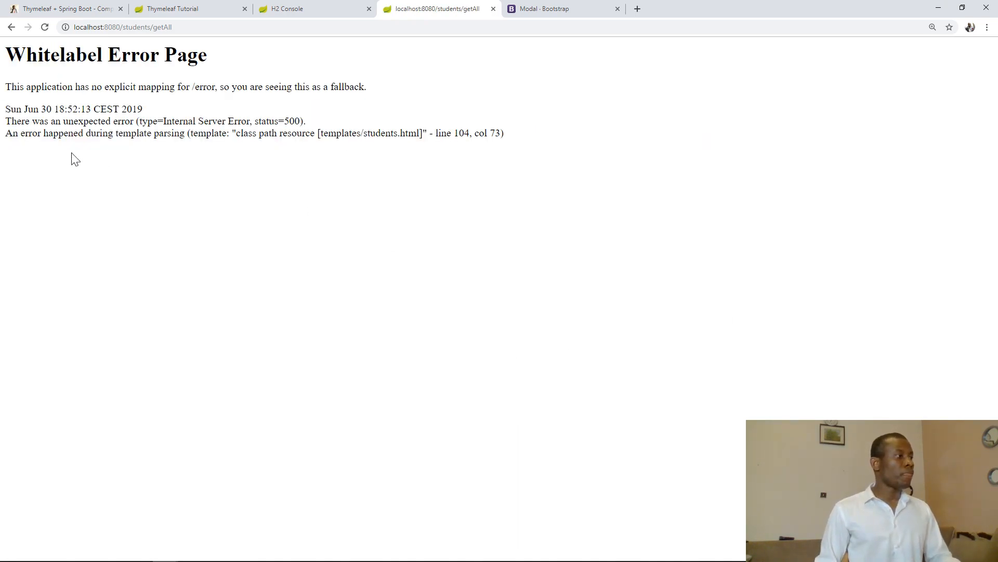
pyautogui.moveTo(282, 147)
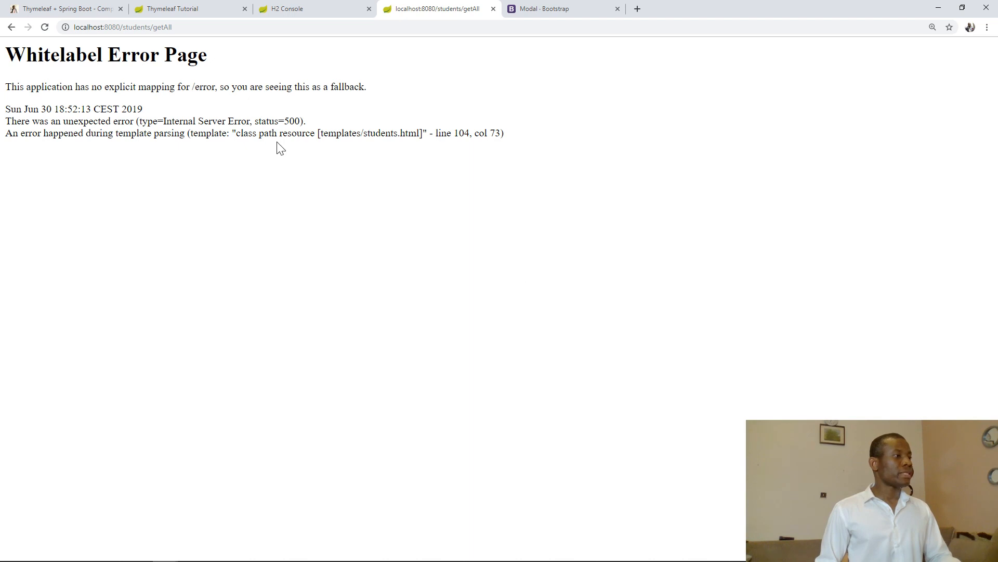
pyautogui.moveTo(249, 147)
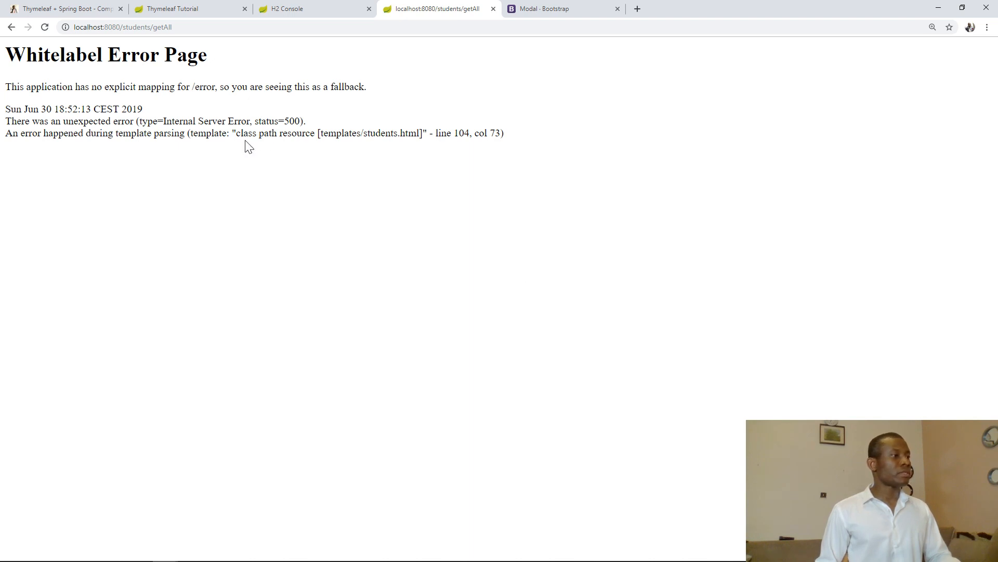
pyautogui.moveTo(106, 152)
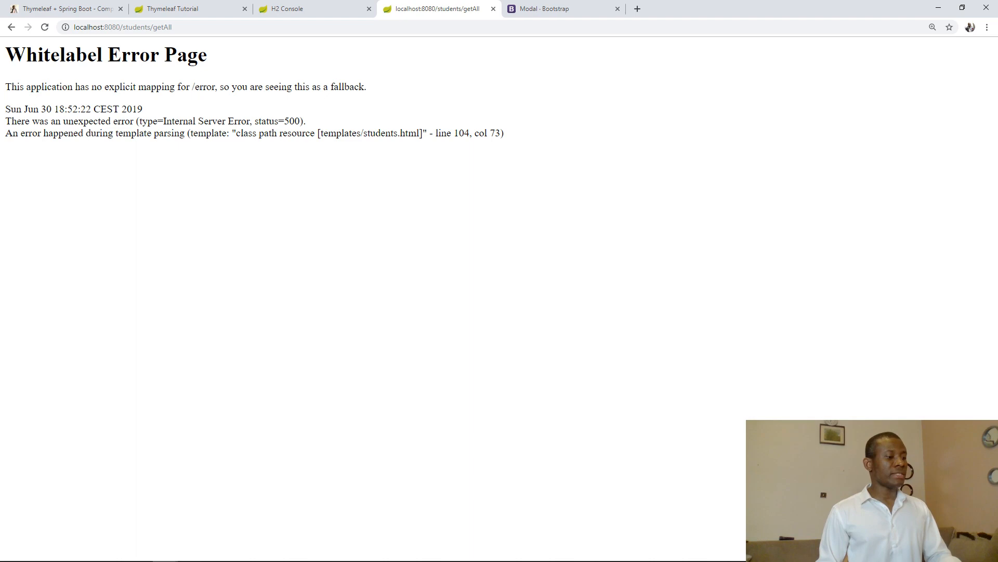
# Return to the edit modal markup in students.html and set the form method to post.
pyautogui.click(217, 551)
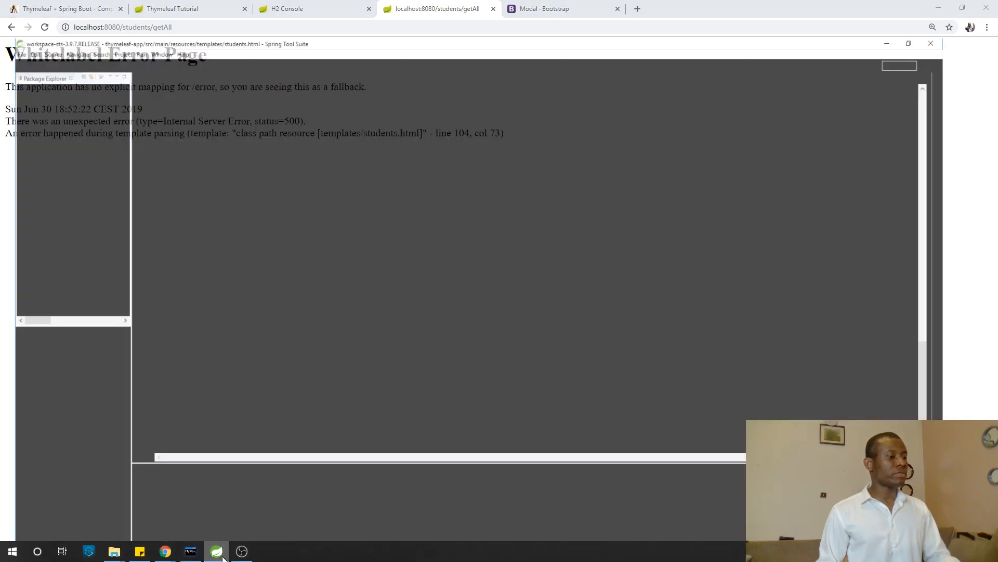
pyautogui.click(216, 551)
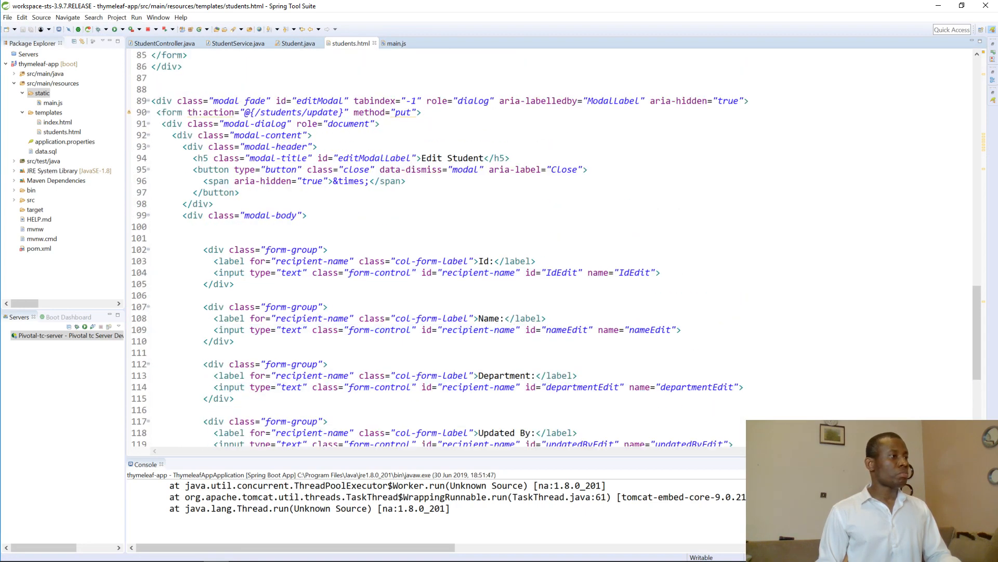
pyautogui.scroll(-3)
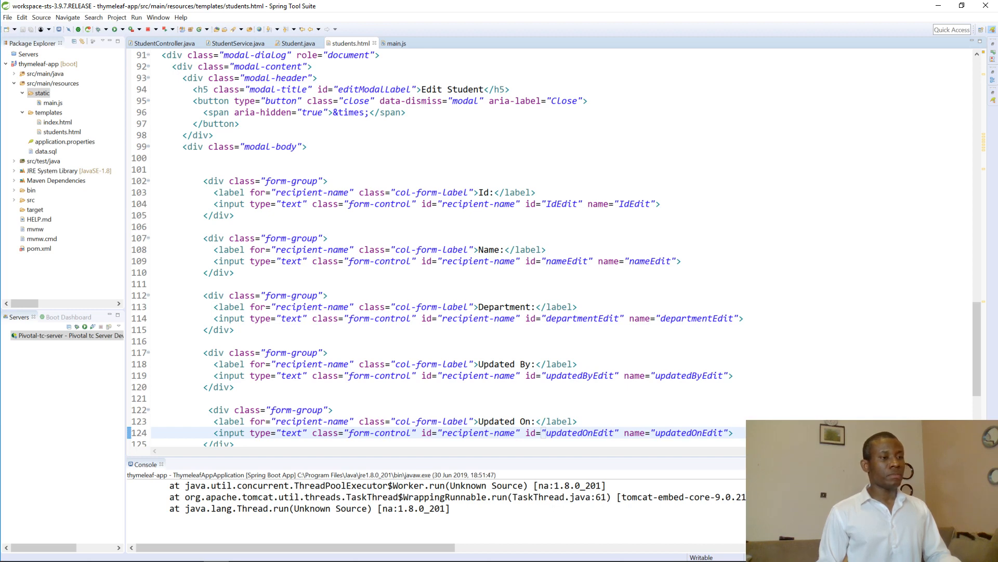
pyautogui.scroll(-3)
pyautogui.write('<form th:action="@{/students/update}" method="p">')
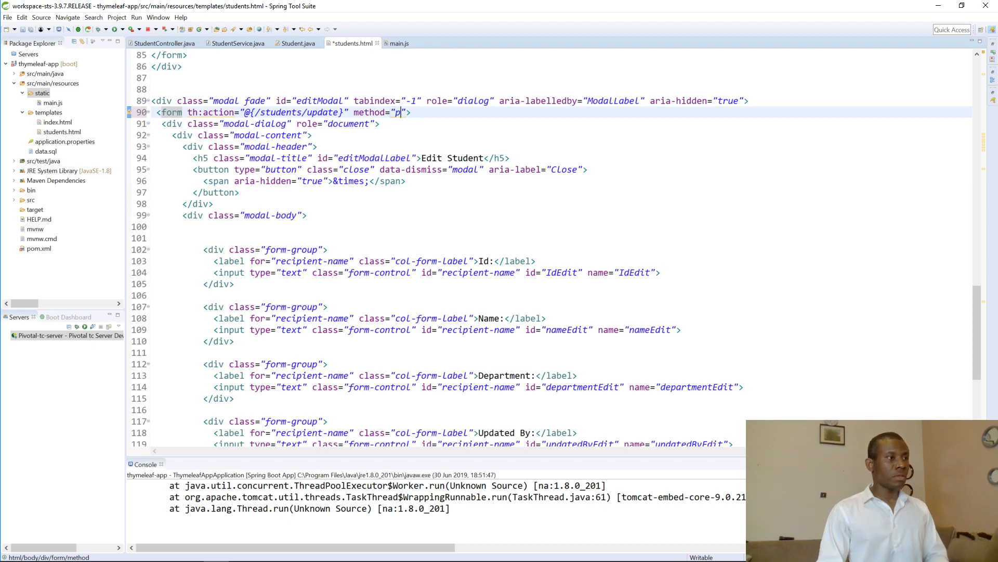
pyautogui.write('ost')
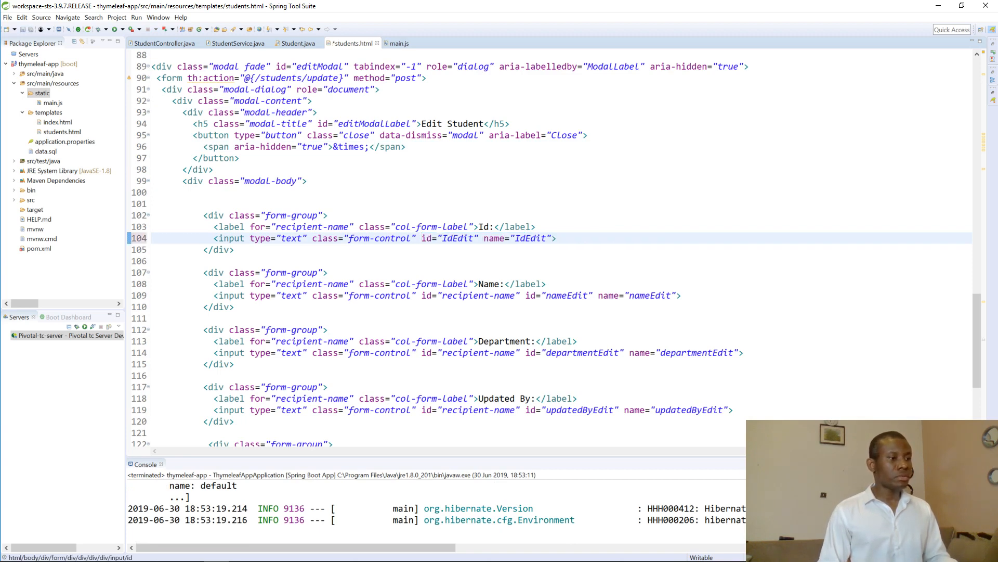
# Delete the duplicate recipient-name ids from the Name, Department, Updated By and Updated On inputs, and change the method to put.
pyautogui.doubleClick(478, 295)
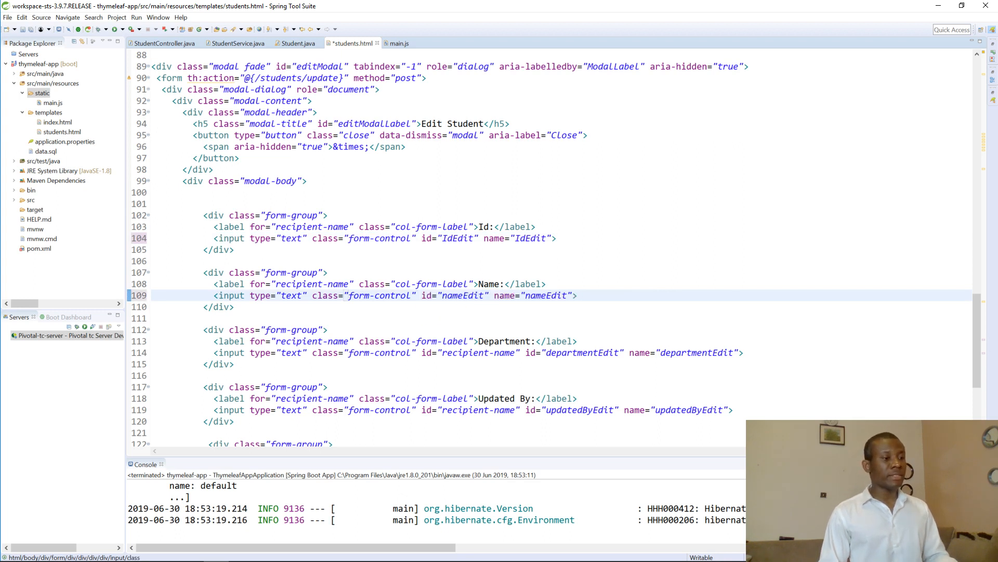
pyautogui.doubleClick(473, 352)
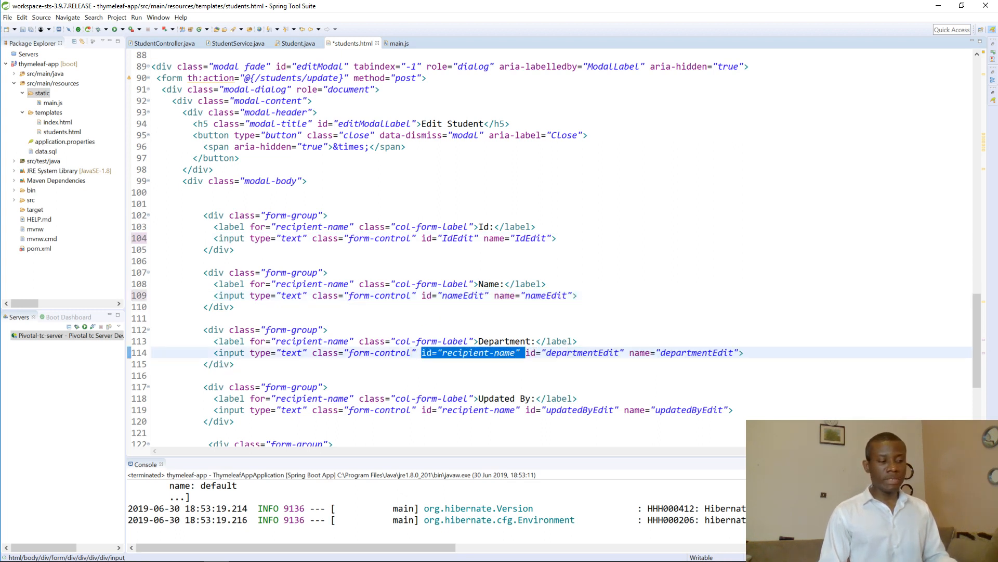
pyautogui.press('Delete')
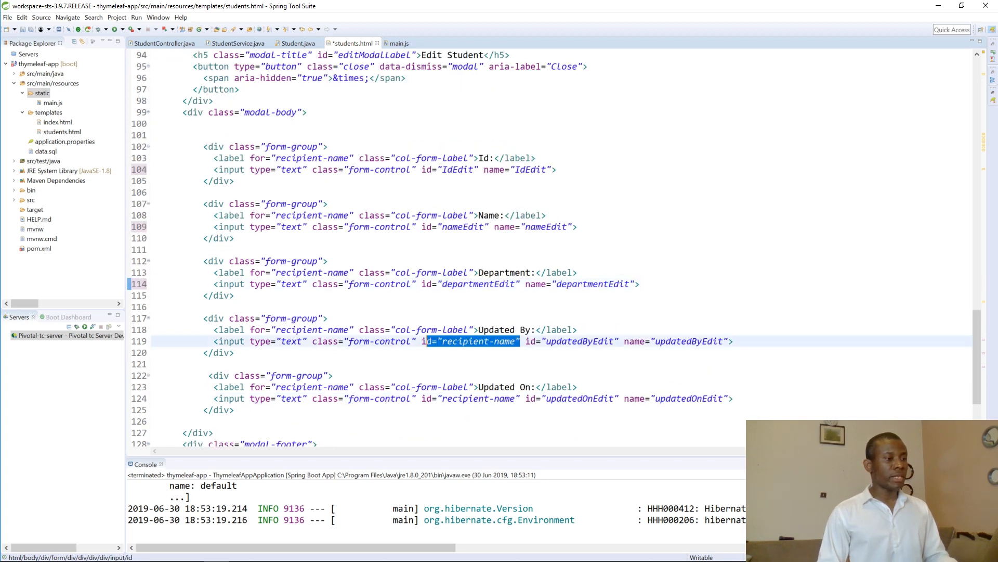
pyautogui.press('Delete')
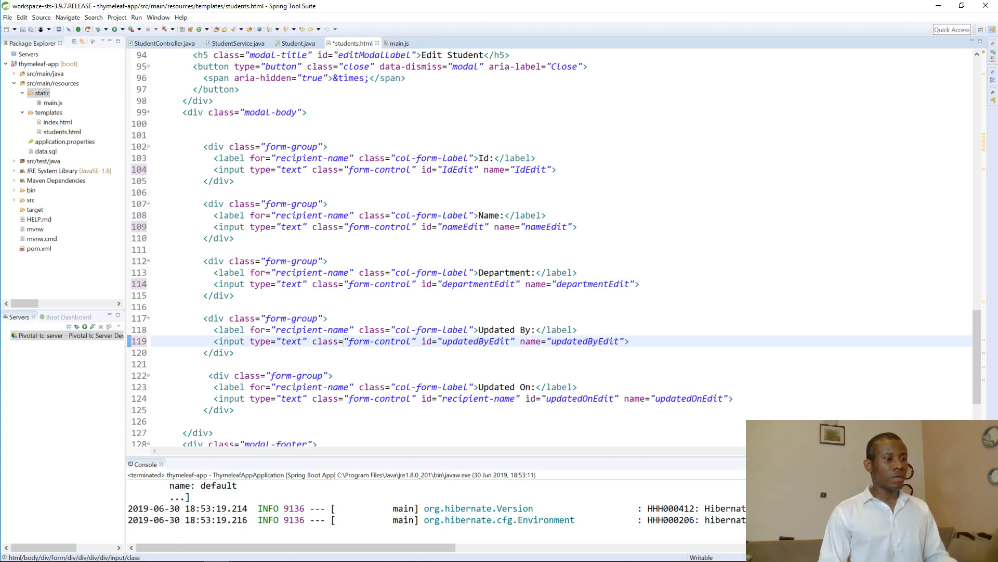
pyautogui.doubleClick(469, 398)
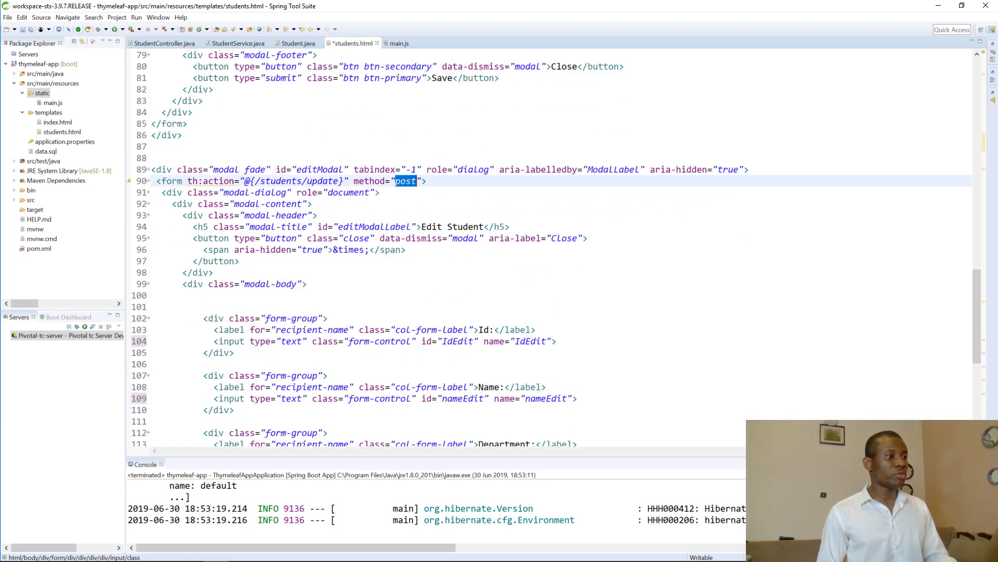
pyautogui.write('put')
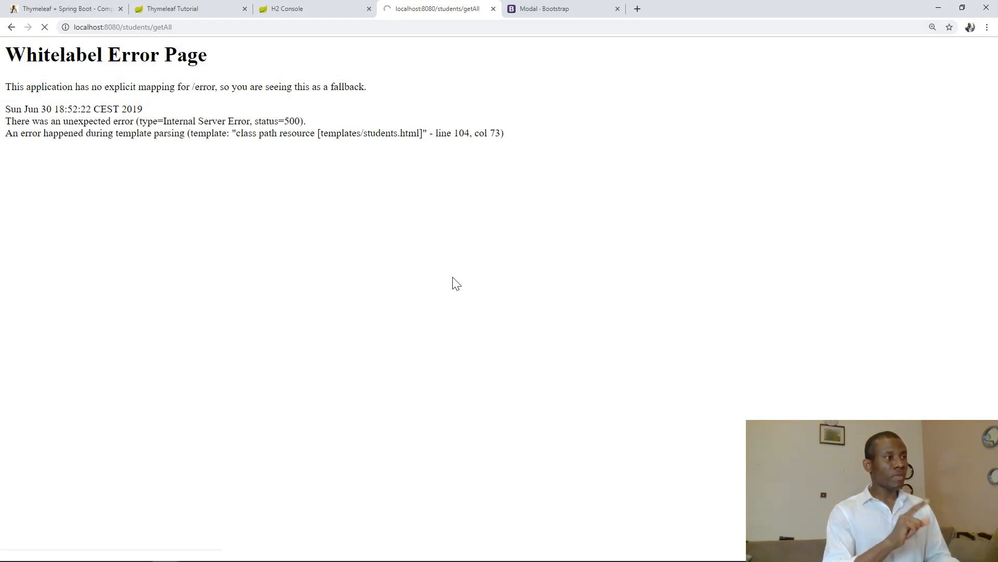
# Reload the student list, edit student 1's surname and save, hitting the ids-must-be-assigned error.
pyautogui.click(45, 27)
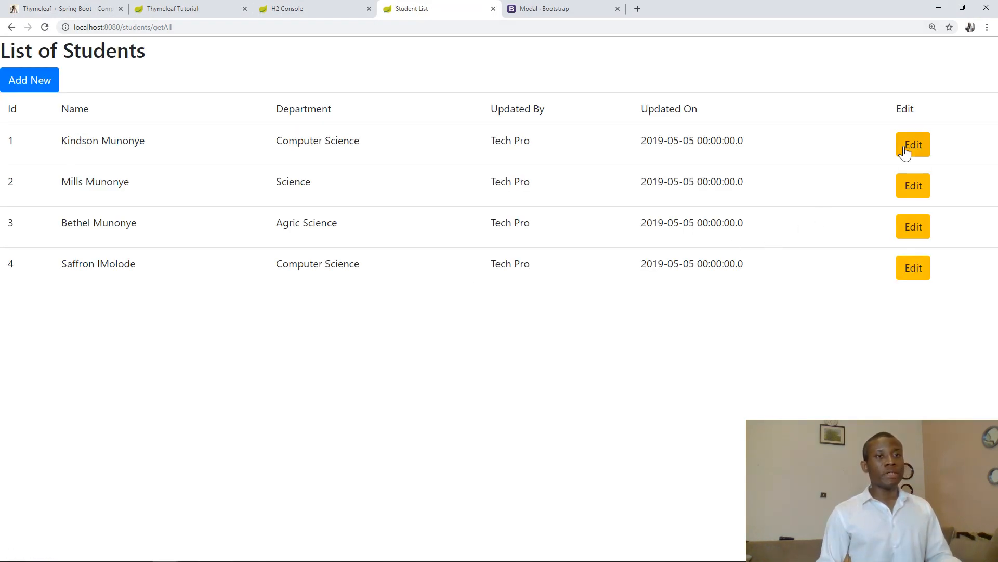
pyautogui.click(913, 144)
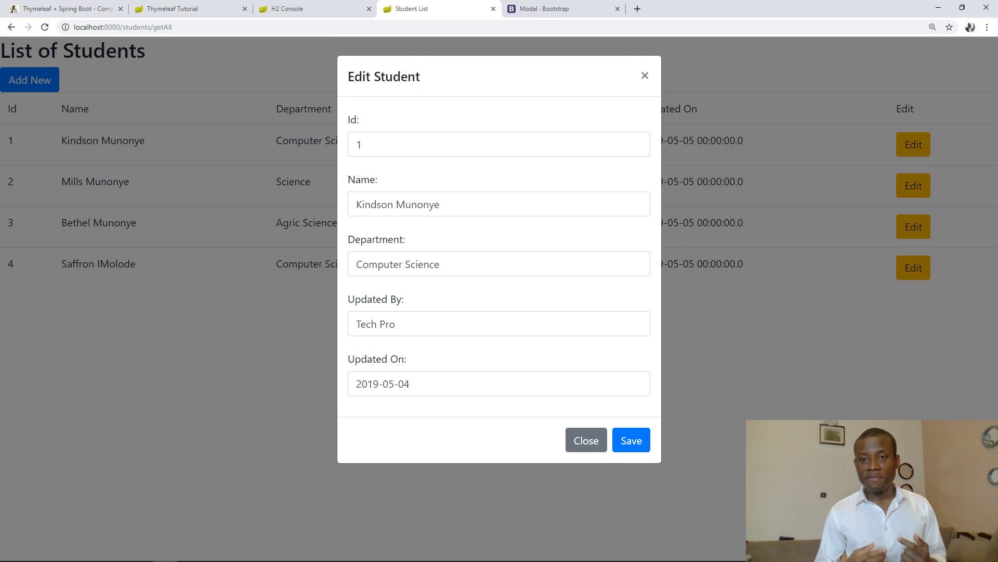
pyautogui.doubleClick(417, 204)
pyautogui.write('The Genius')
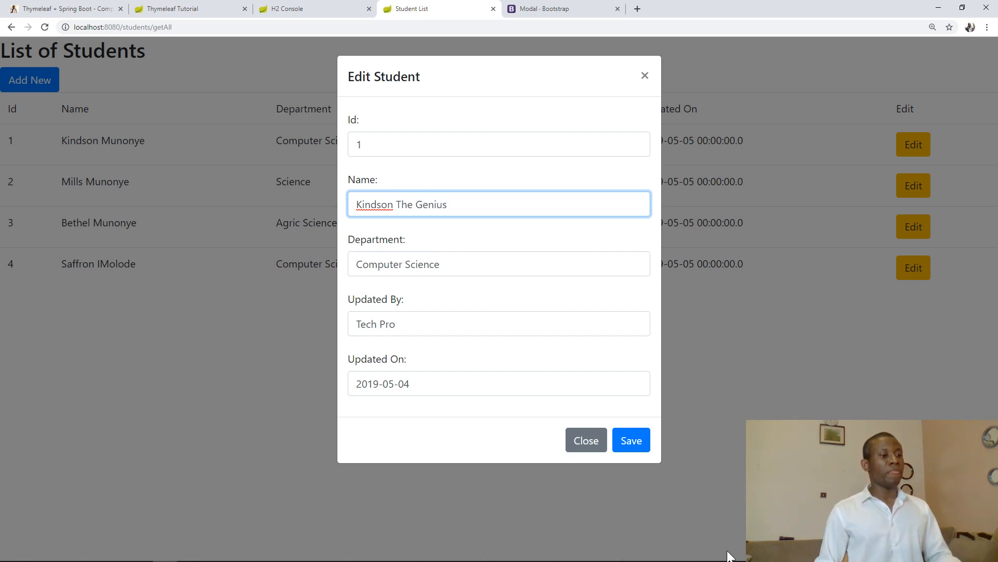
pyautogui.click(631, 440)
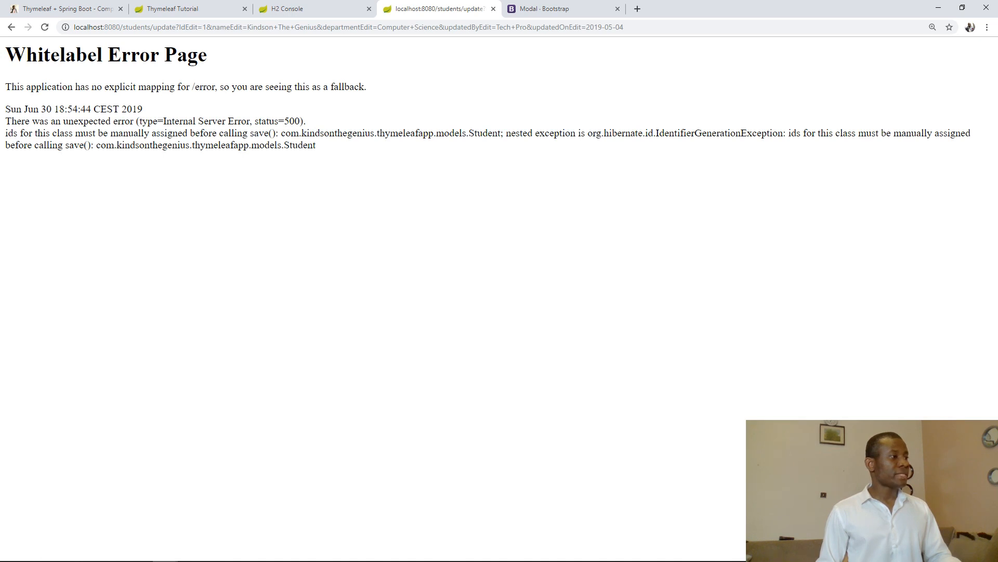
pyautogui.moveTo(646, 136)
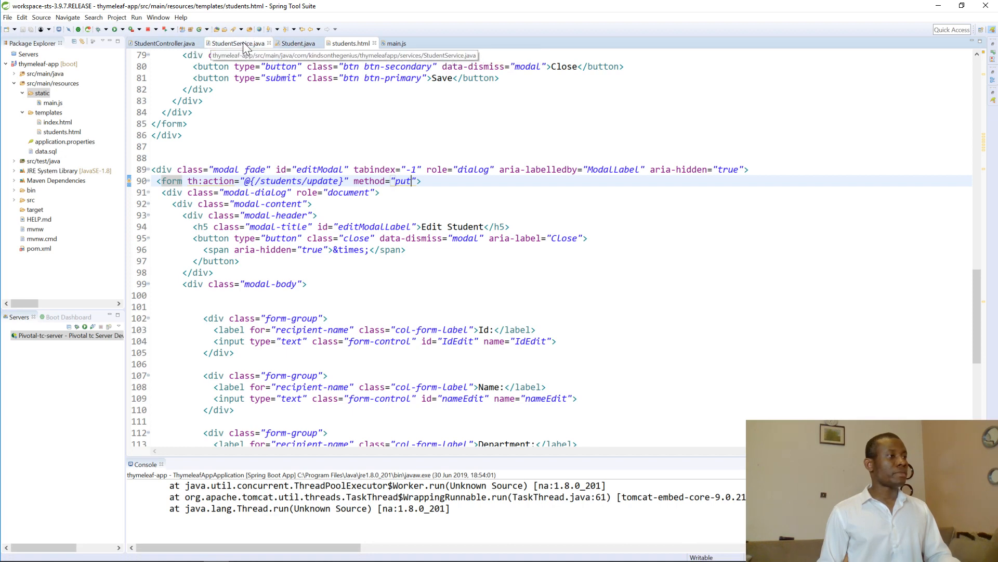
# Review the /update request mapping in StudentController.java, then return to Chrome.
pyautogui.click(237, 43)
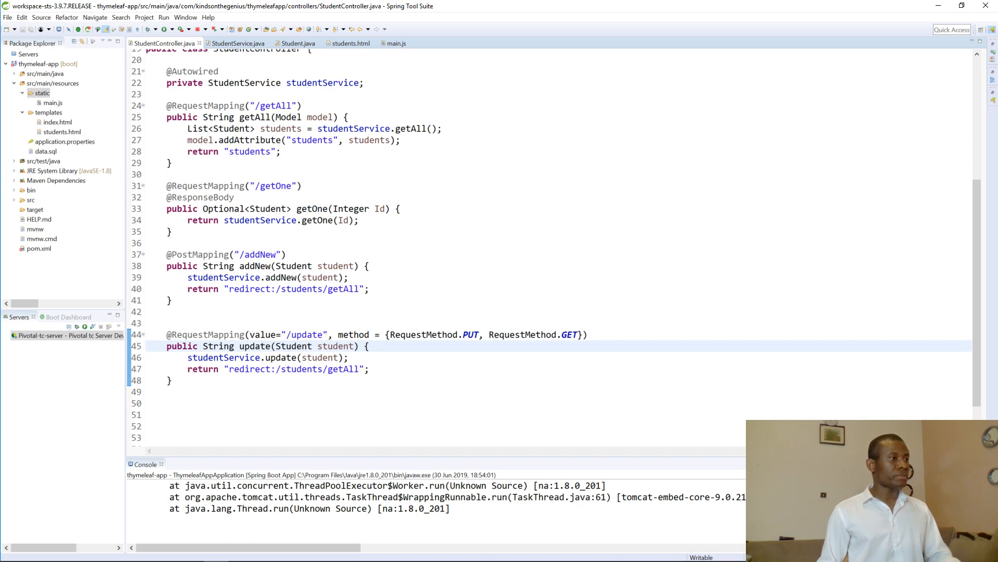
pyautogui.click(147, 345)
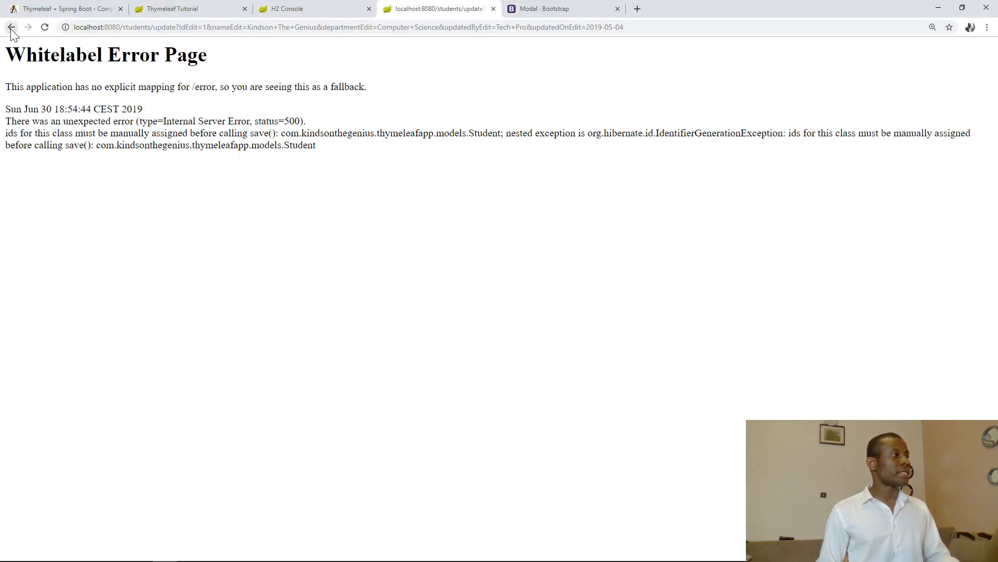
# Go back, save student 1 from the edit dialog again and hit the same server error.
pyautogui.click(10, 27)
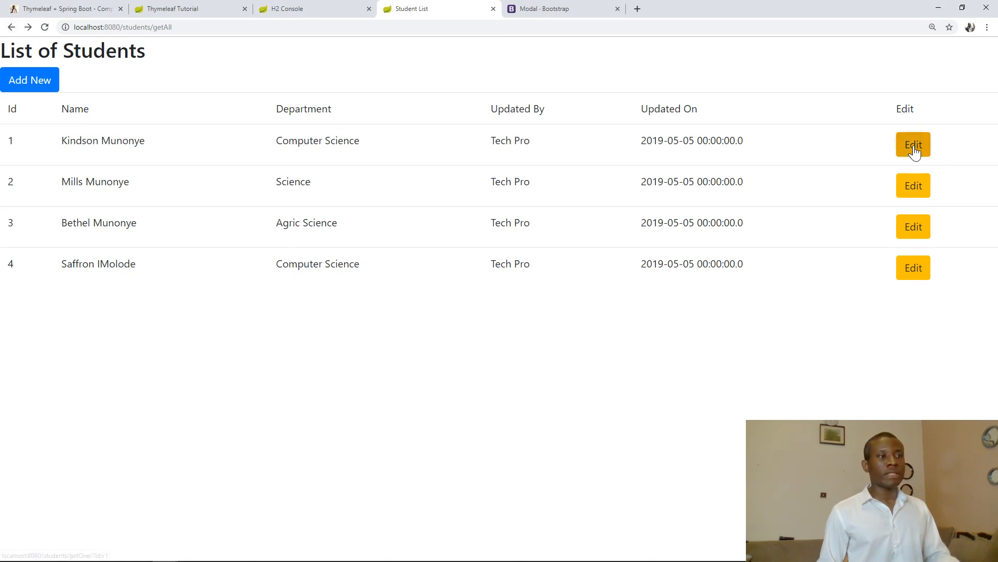
pyautogui.click(913, 143)
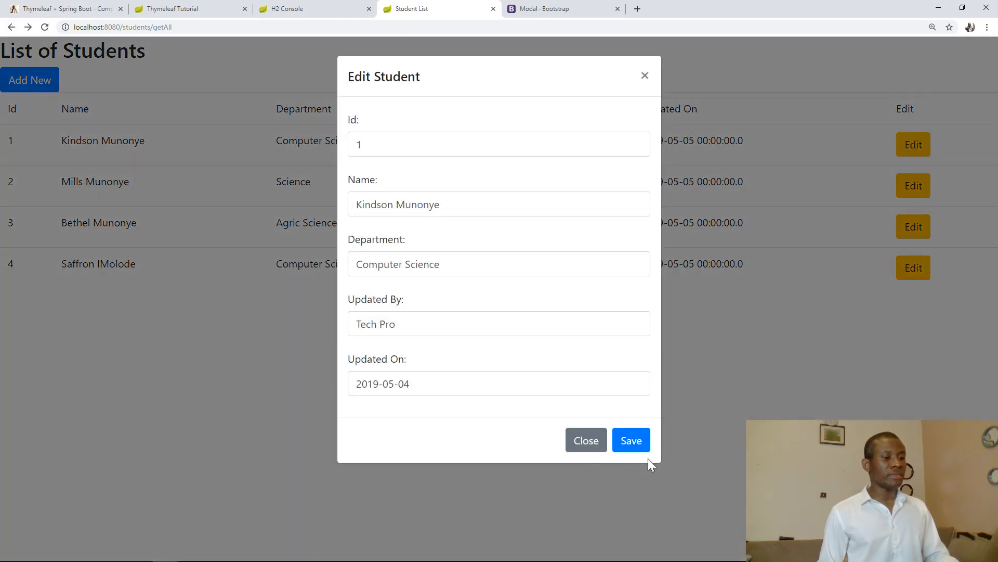
pyautogui.click(630, 439)
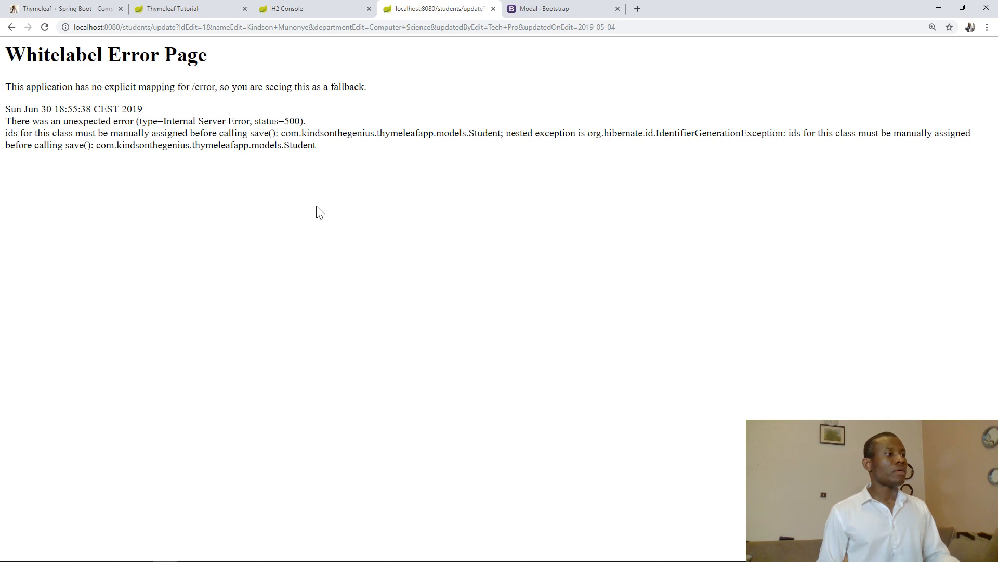
pyautogui.moveTo(321, 185)
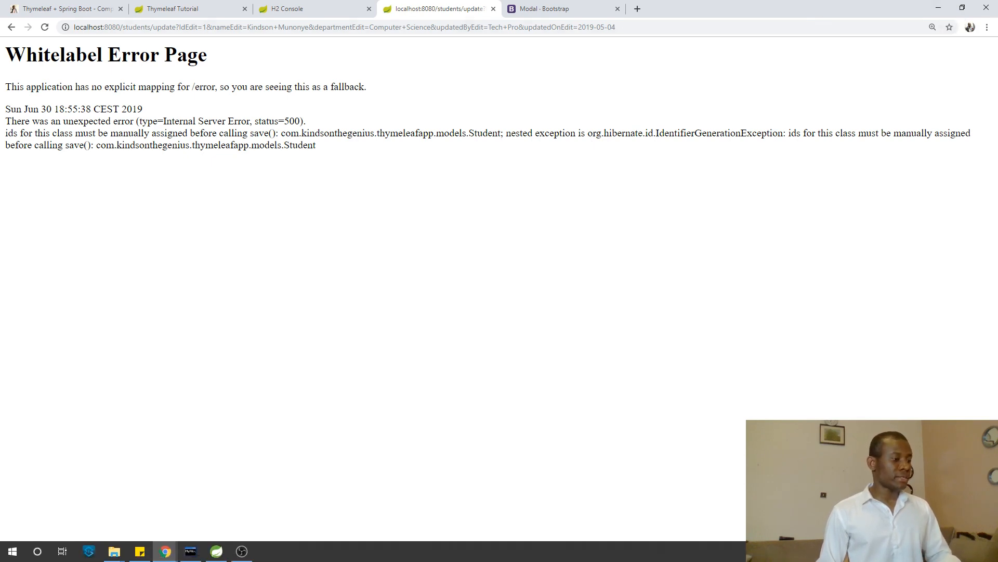
pyautogui.click(216, 551)
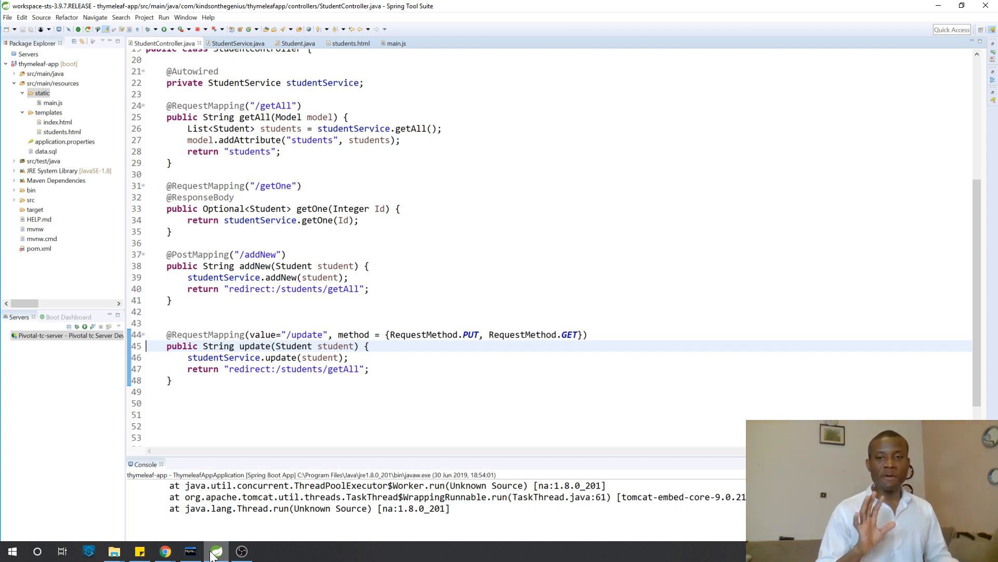
pyautogui.moveTo(216, 551)
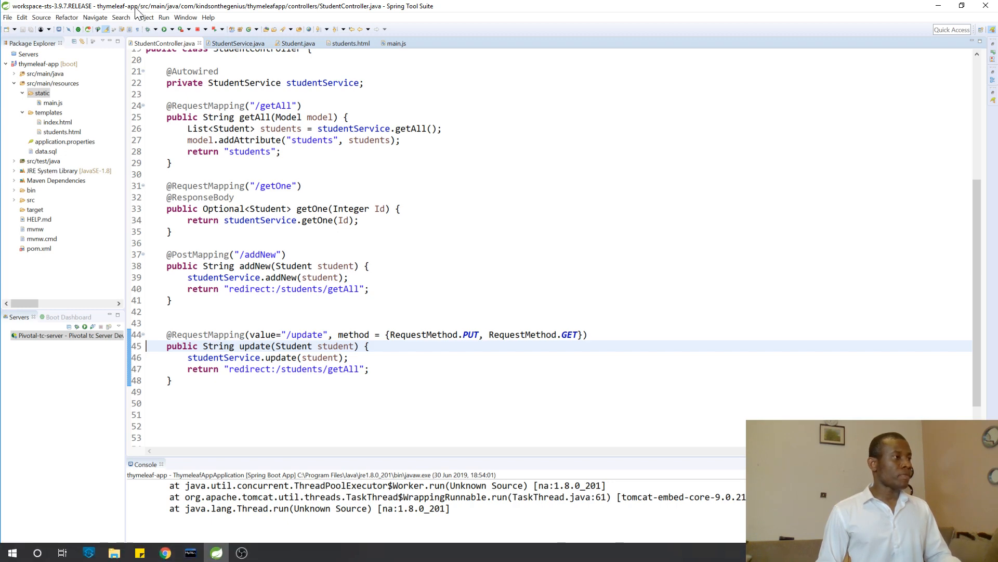
# Rename the edit modal inputs in students.html to Id, name, department and updatedBy.
pyautogui.click(350, 42)
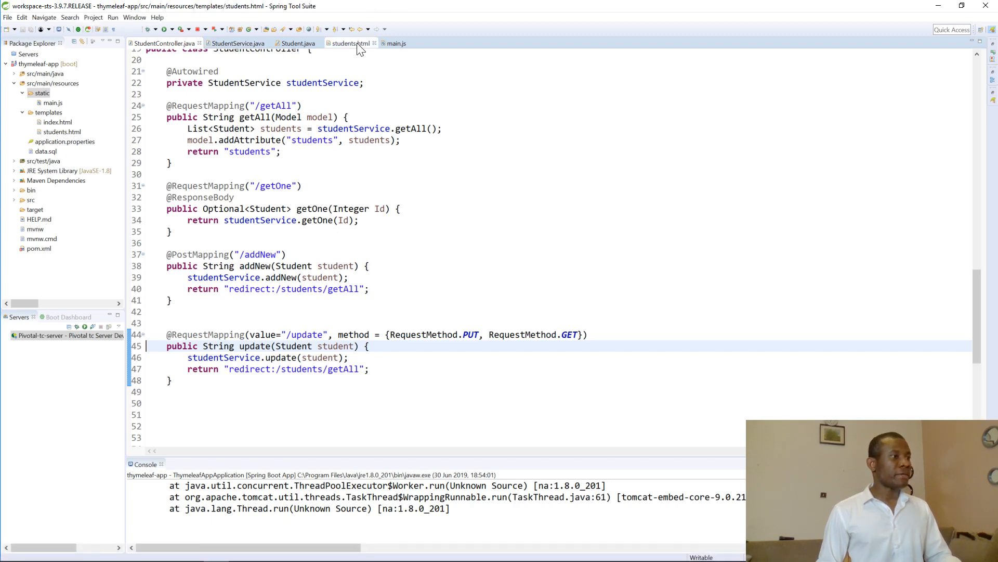
pyautogui.click(349, 42)
pyautogui.write('<input type="text" class="form-control" id="updatedByEdit" name="updatedBy">')
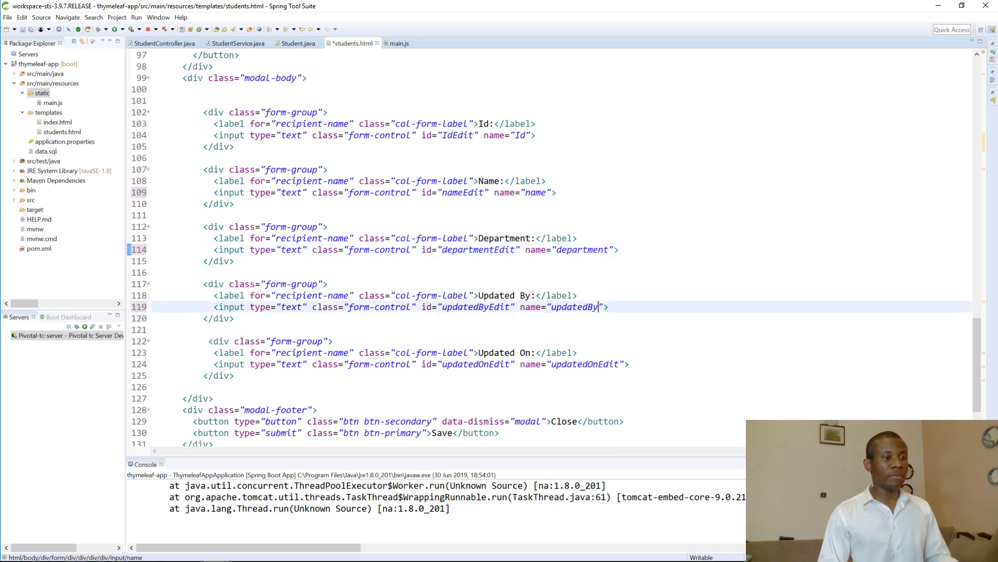
pyautogui.scroll(-3)
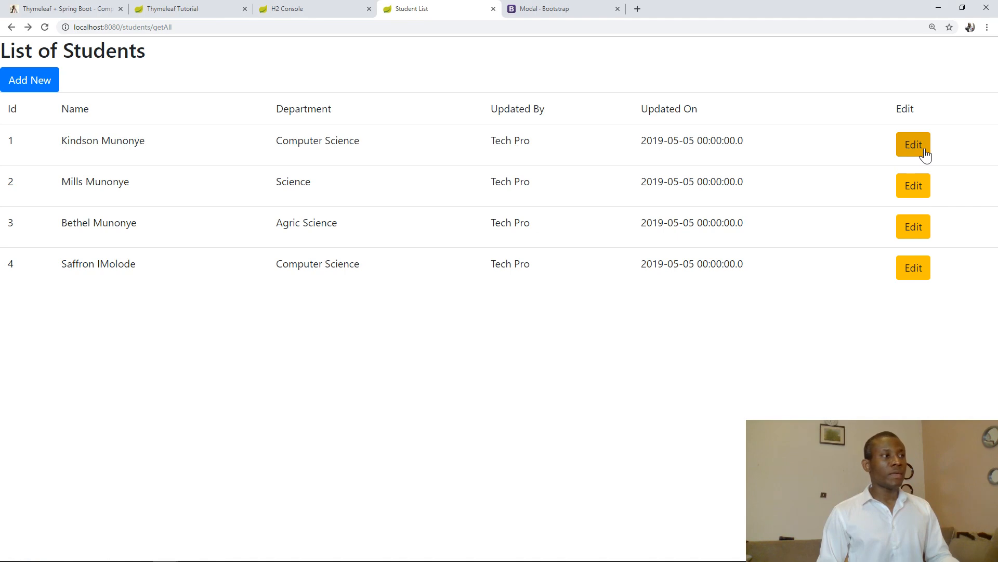
# Save student 1 unchanged, then rename it to 'Kindson The Genius' and save.
pyautogui.click(913, 144)
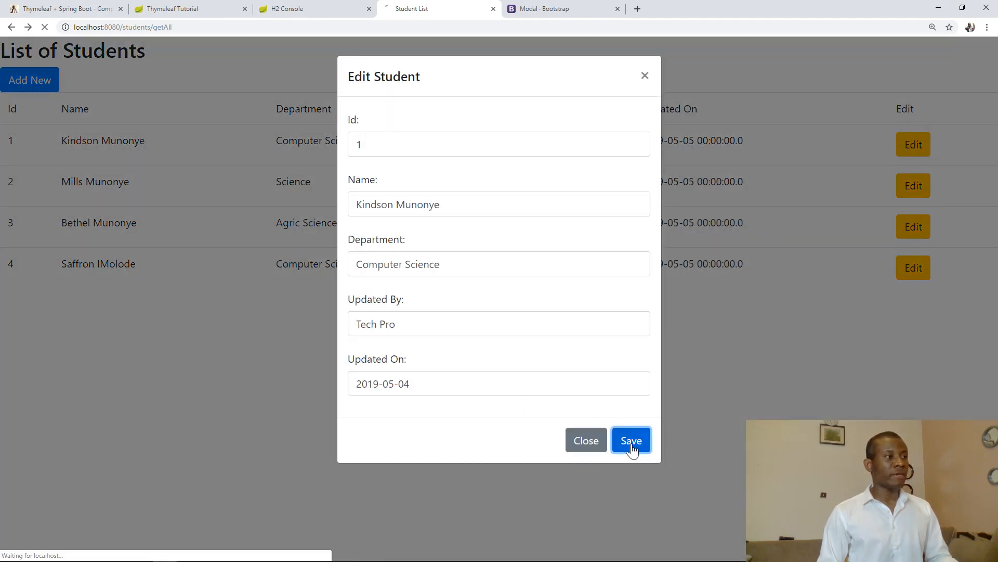
pyautogui.click(630, 440)
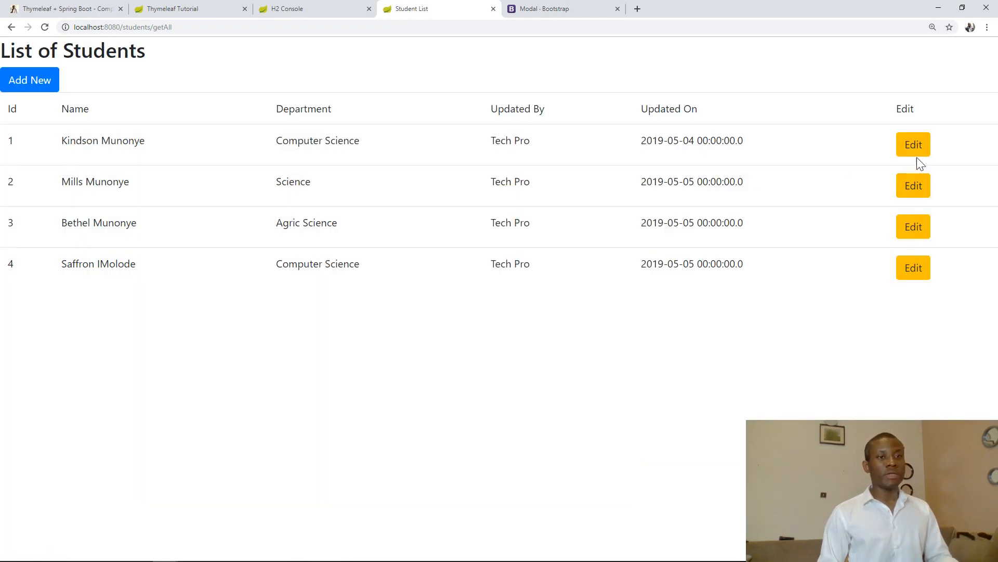
pyautogui.click(913, 144)
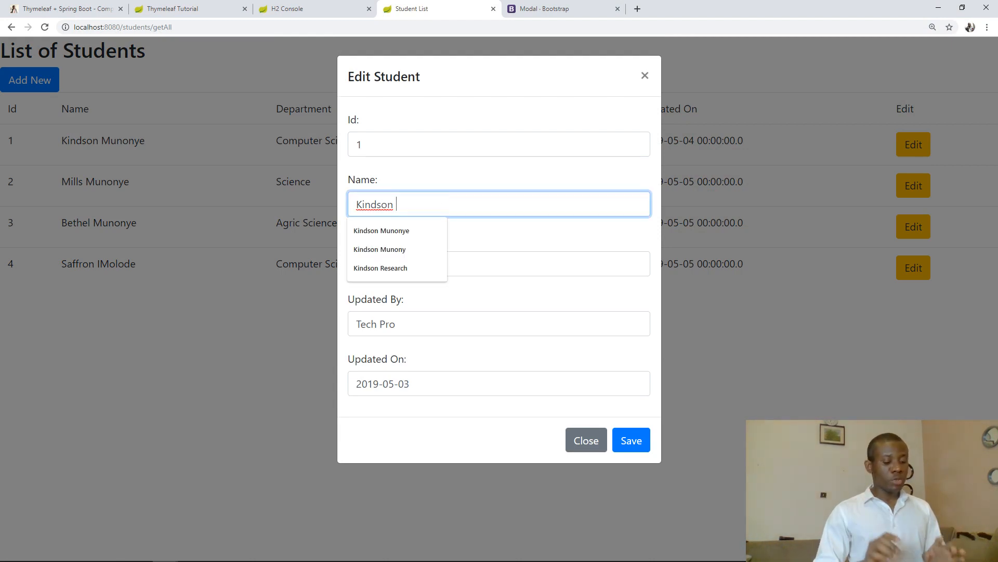
pyautogui.write('The GEnius')
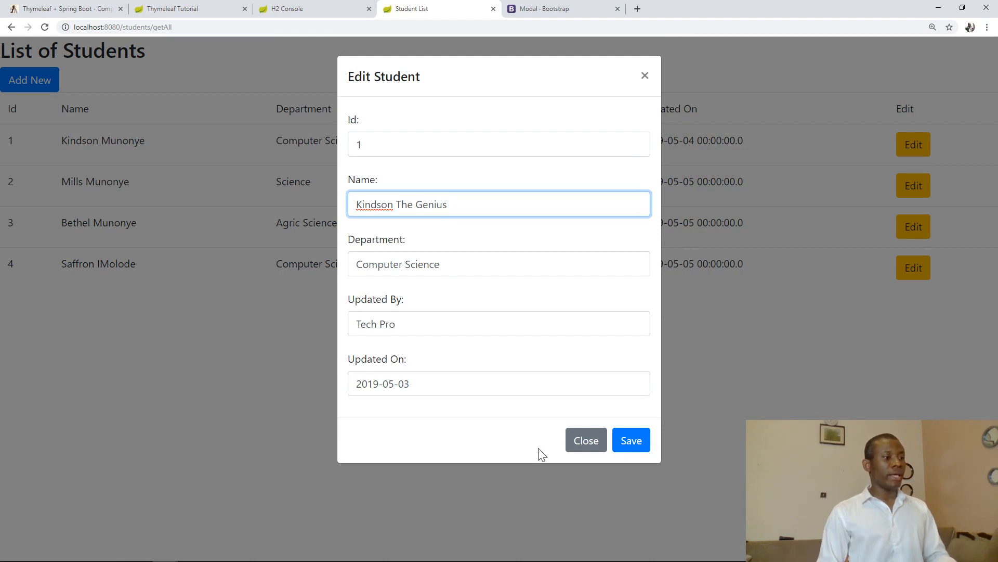
pyautogui.click(631, 440)
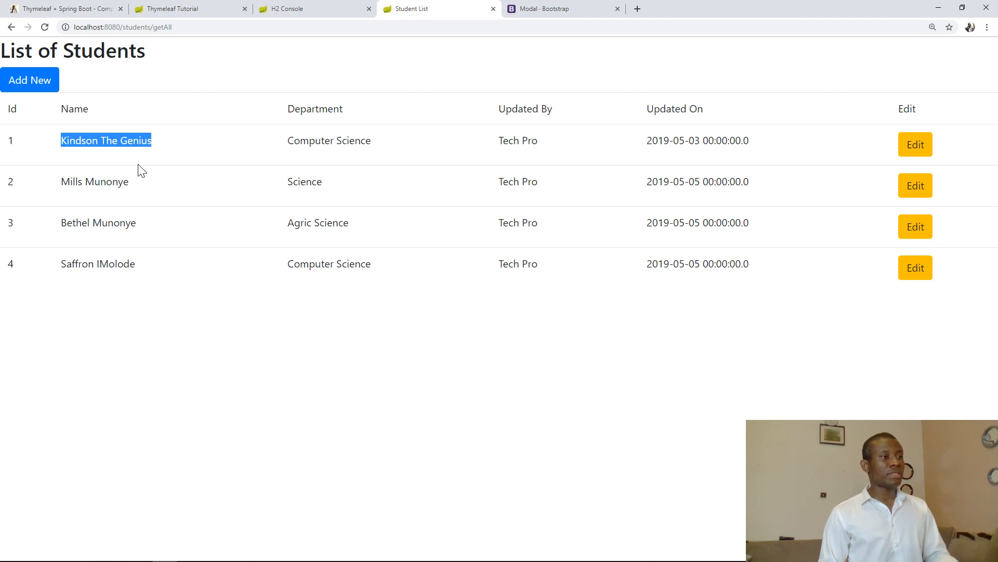
pyautogui.moveTo(470, 99)
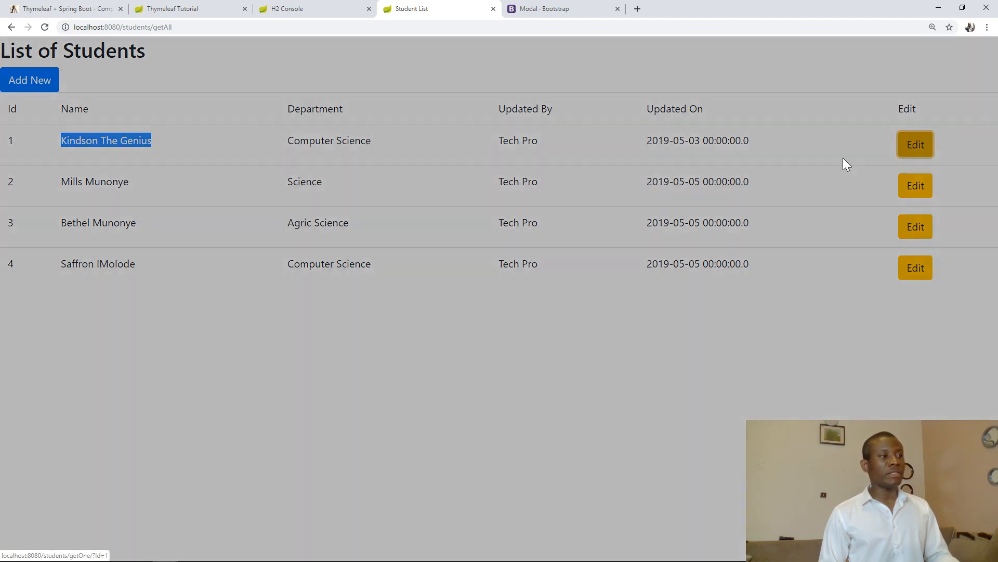
# Change student 1's department to 'Programming' and save it to the table.
pyautogui.click(915, 143)
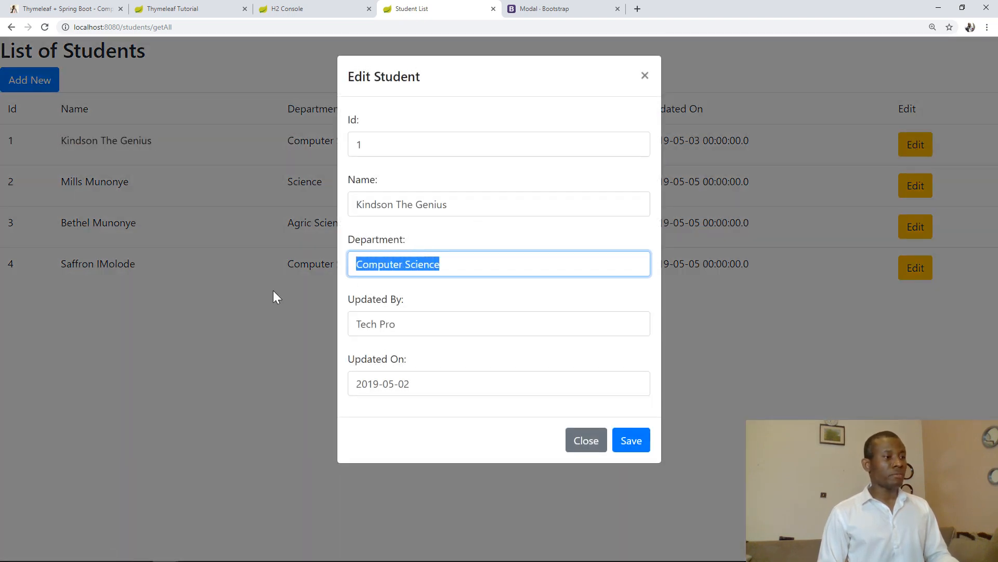
pyautogui.write('Programmi')
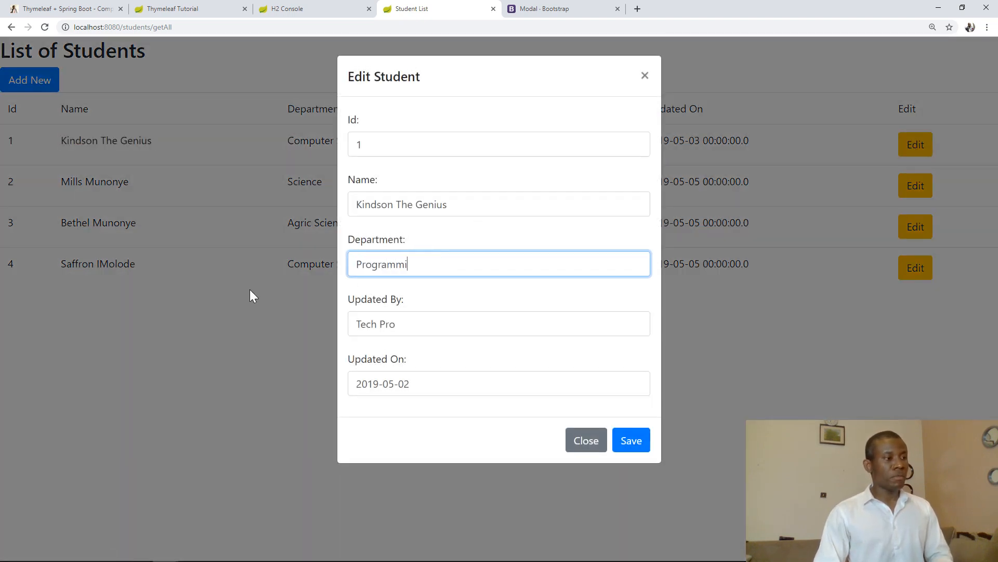
pyautogui.write('ng')
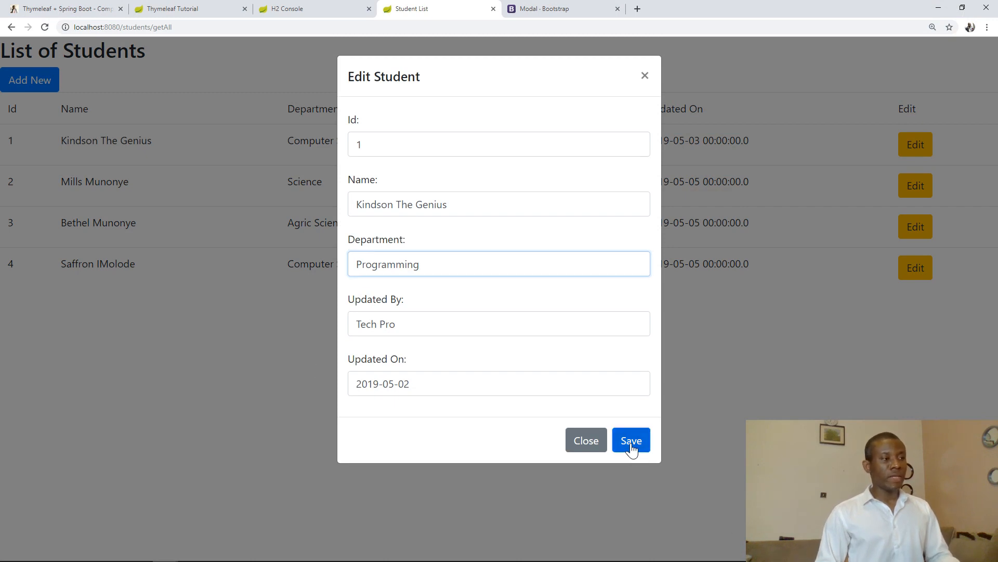
pyautogui.click(630, 440)
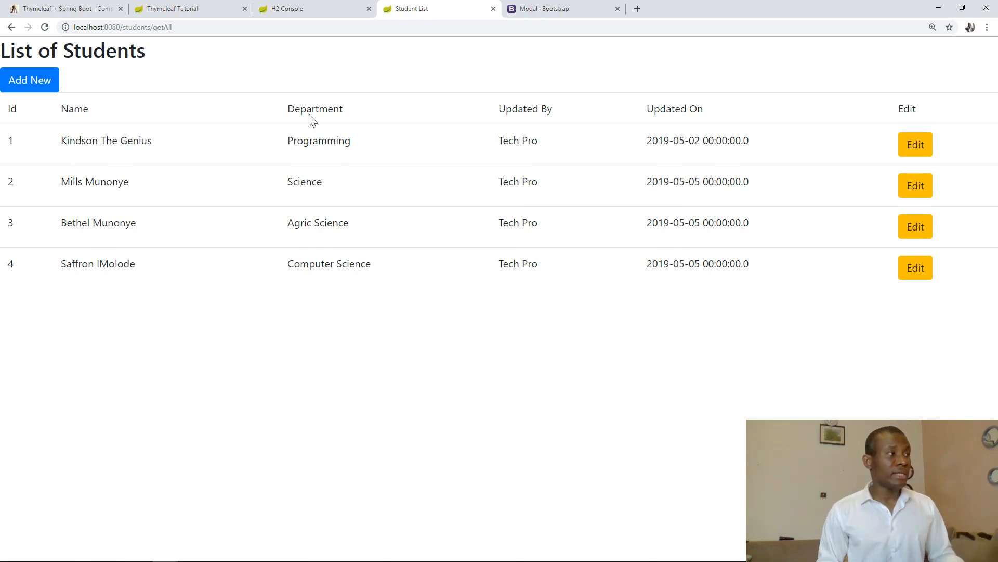
# Show tutorial section 25, Write the Delete Method, with the delete() controller code.
pyautogui.click(64, 9)
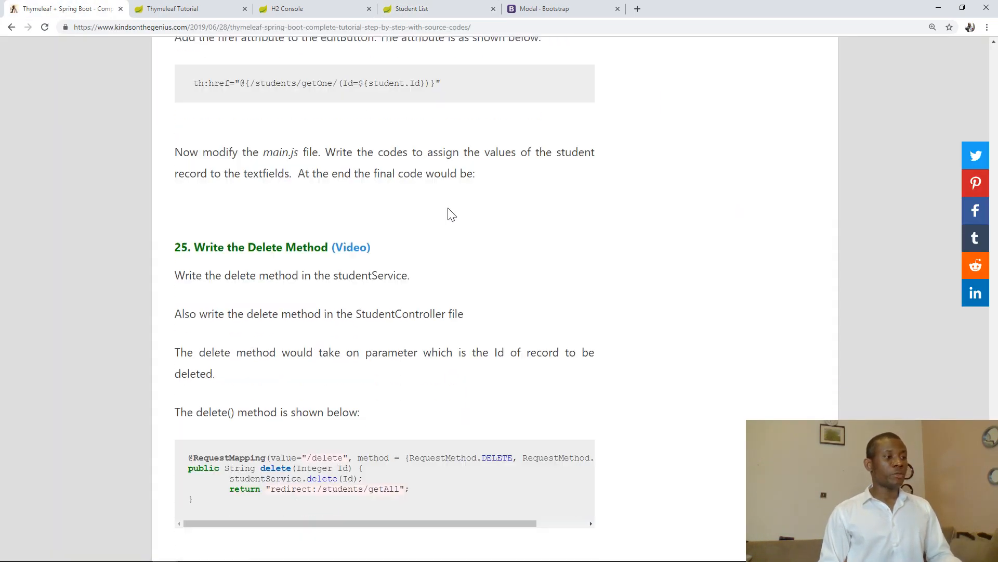
pyautogui.scroll(-3)
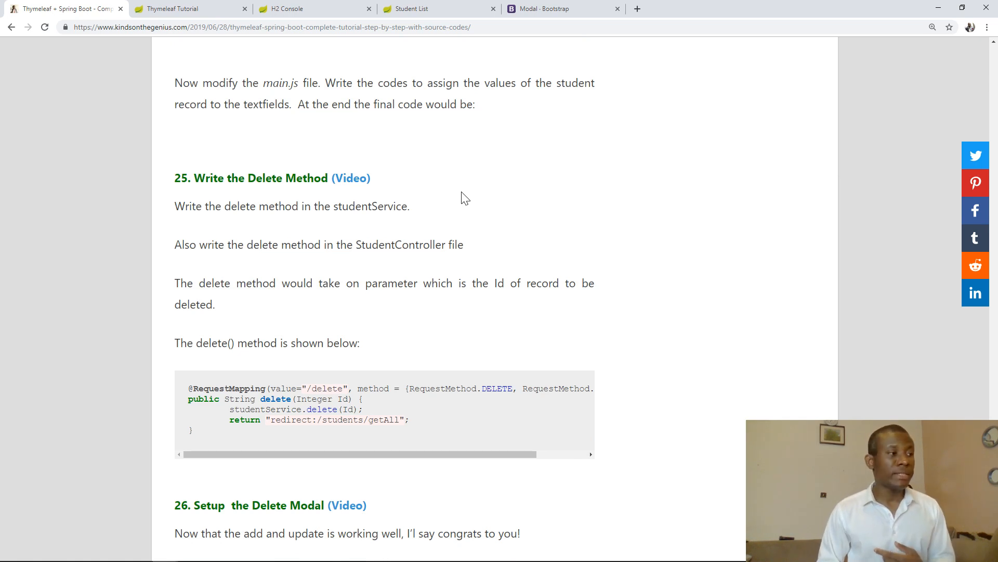